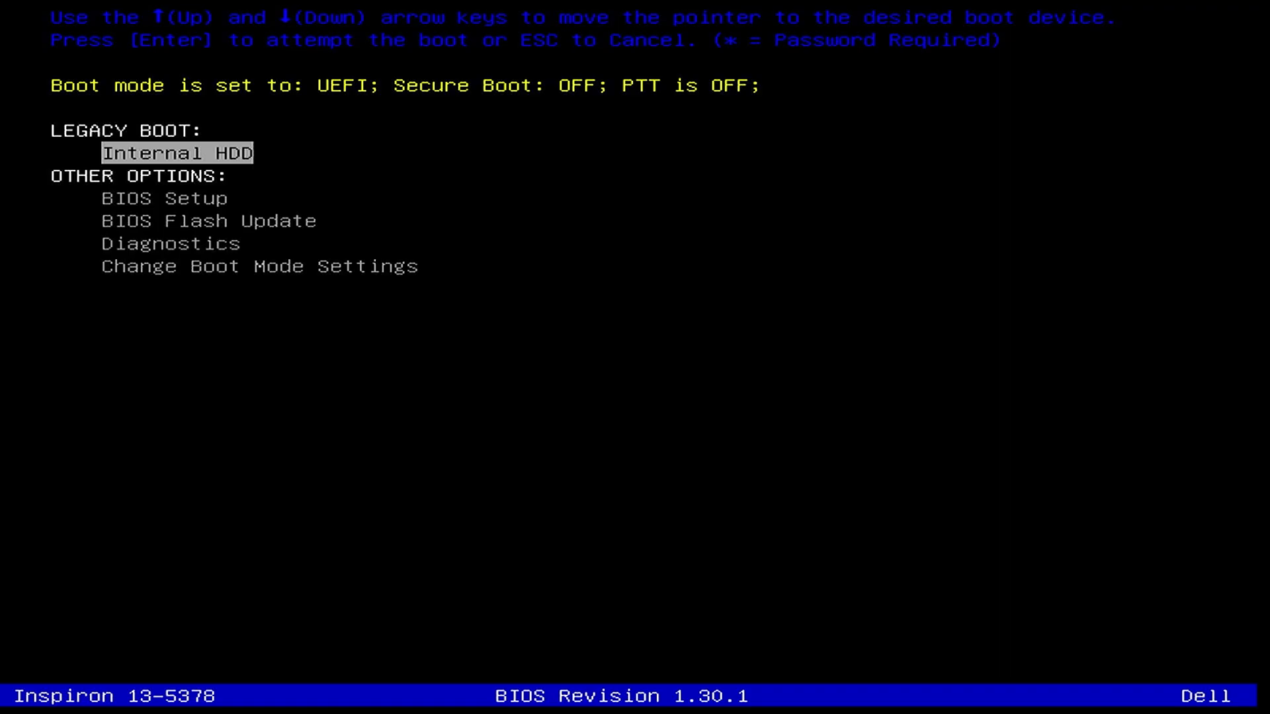
- Enter BIOS Setup from Other Options in the Dell F12 boot menu
left_click(160, 197)
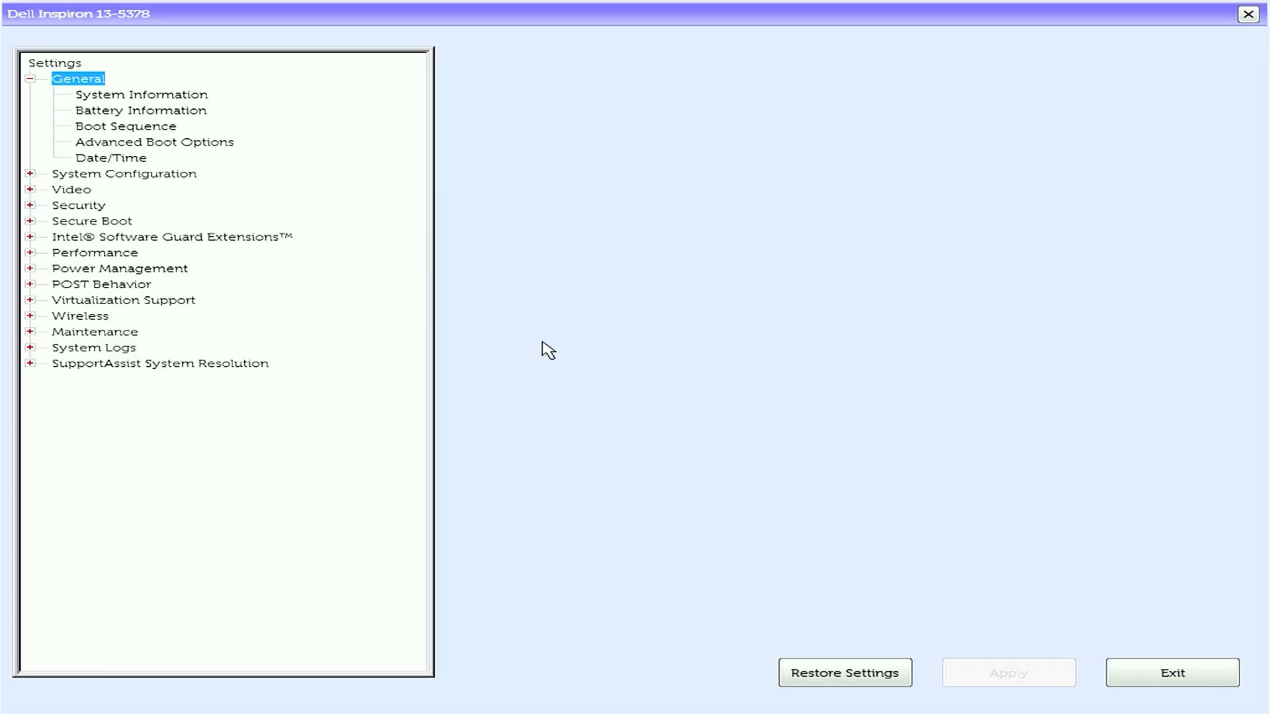
- Show General > System Information and review memory, processor and device details
left_click(140, 96)
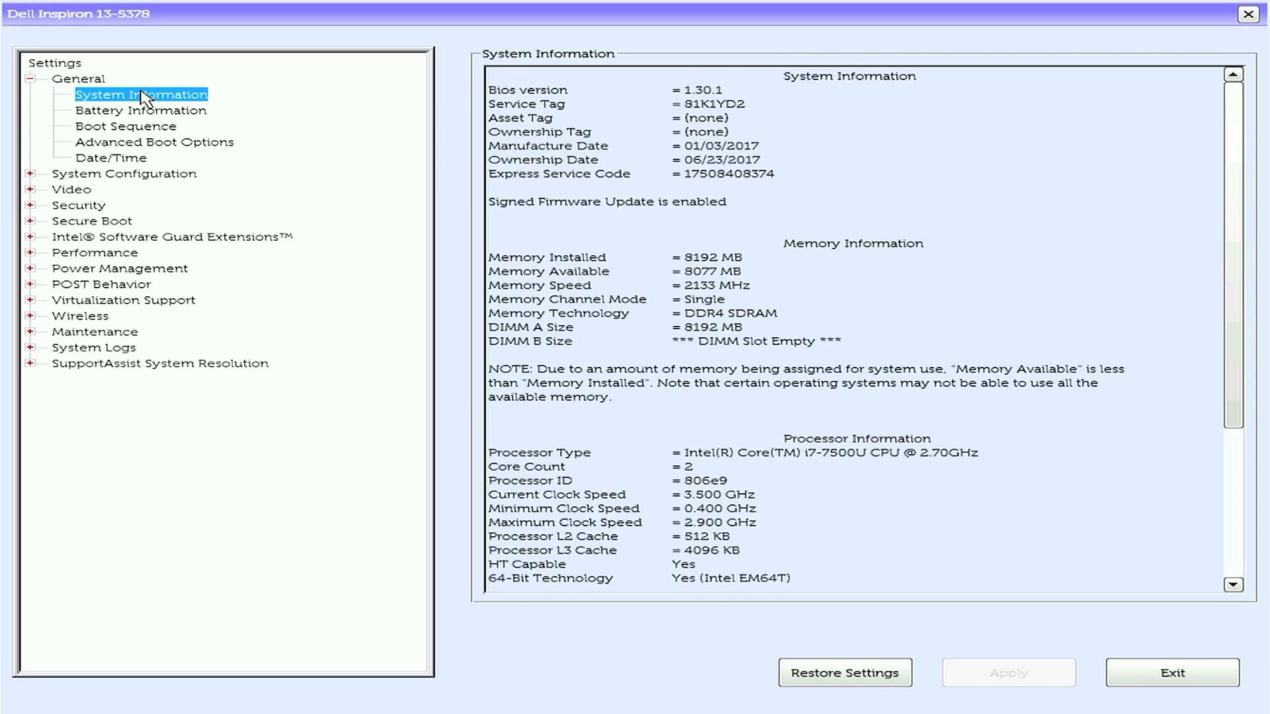
mouse_move(594, 281)
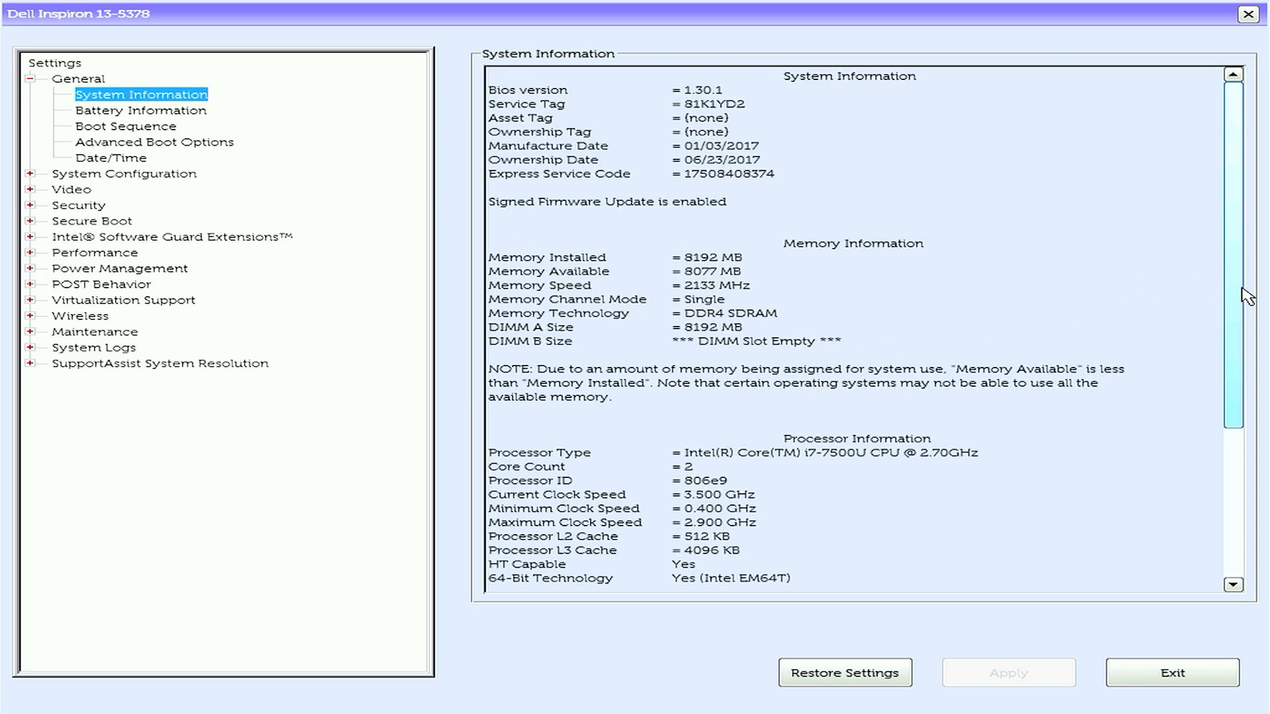
scroll("down", 3)
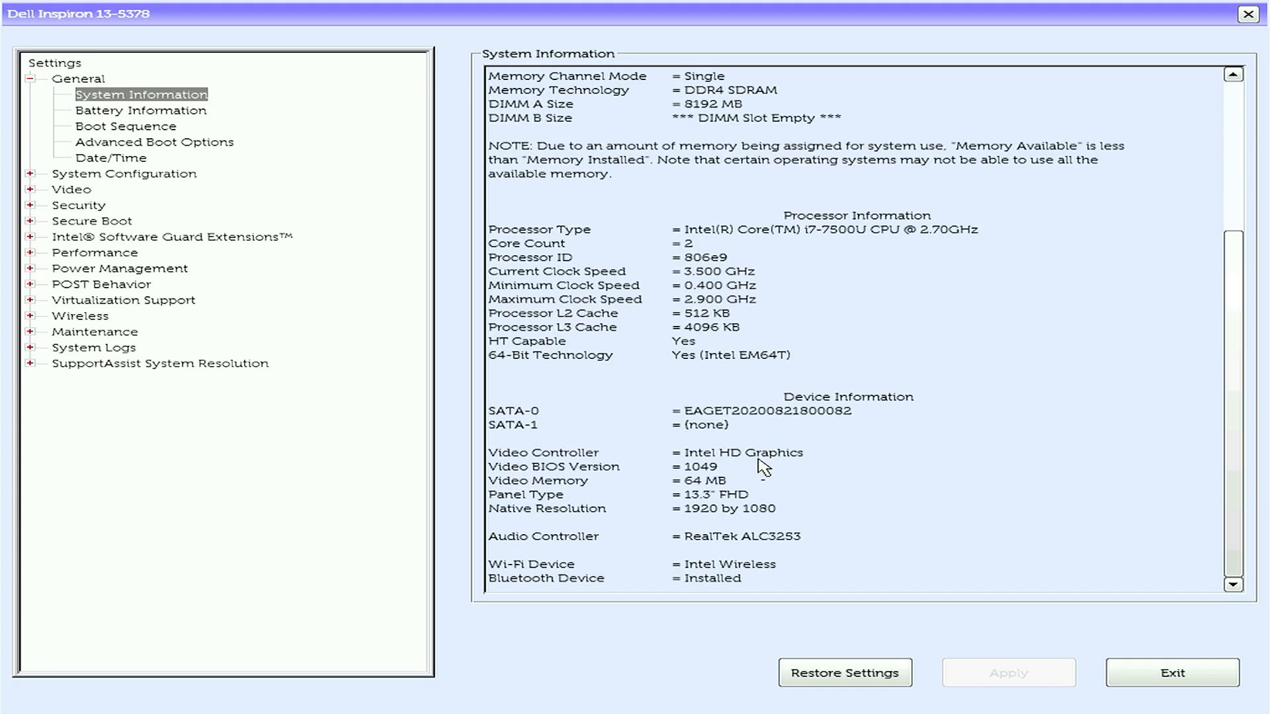
mouse_move(822, 421)
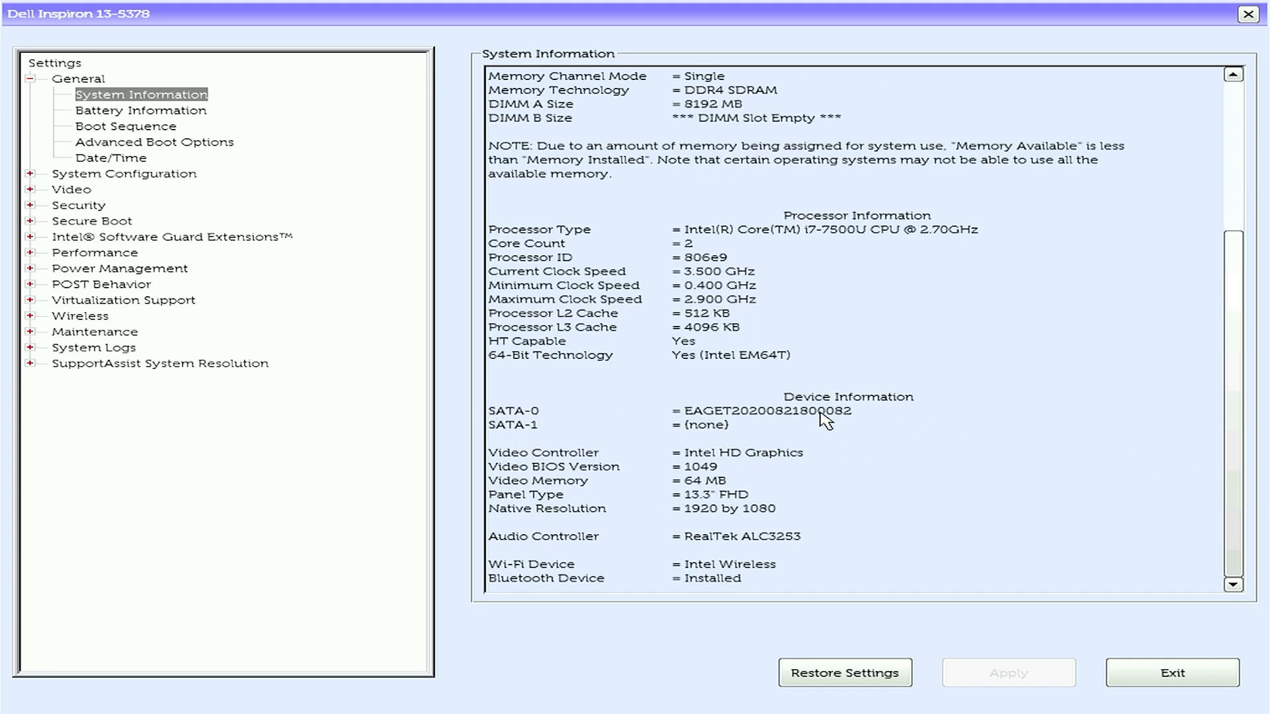
mouse_move(581, 544)
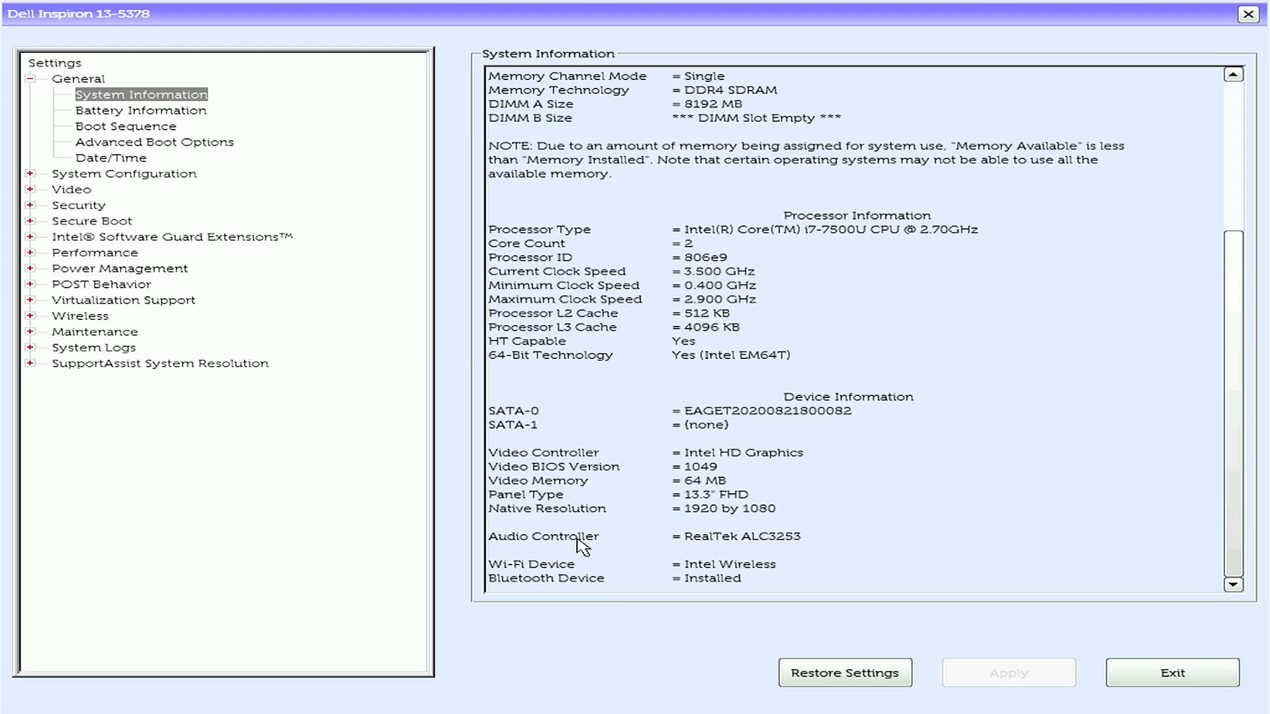
mouse_move(929, 653)
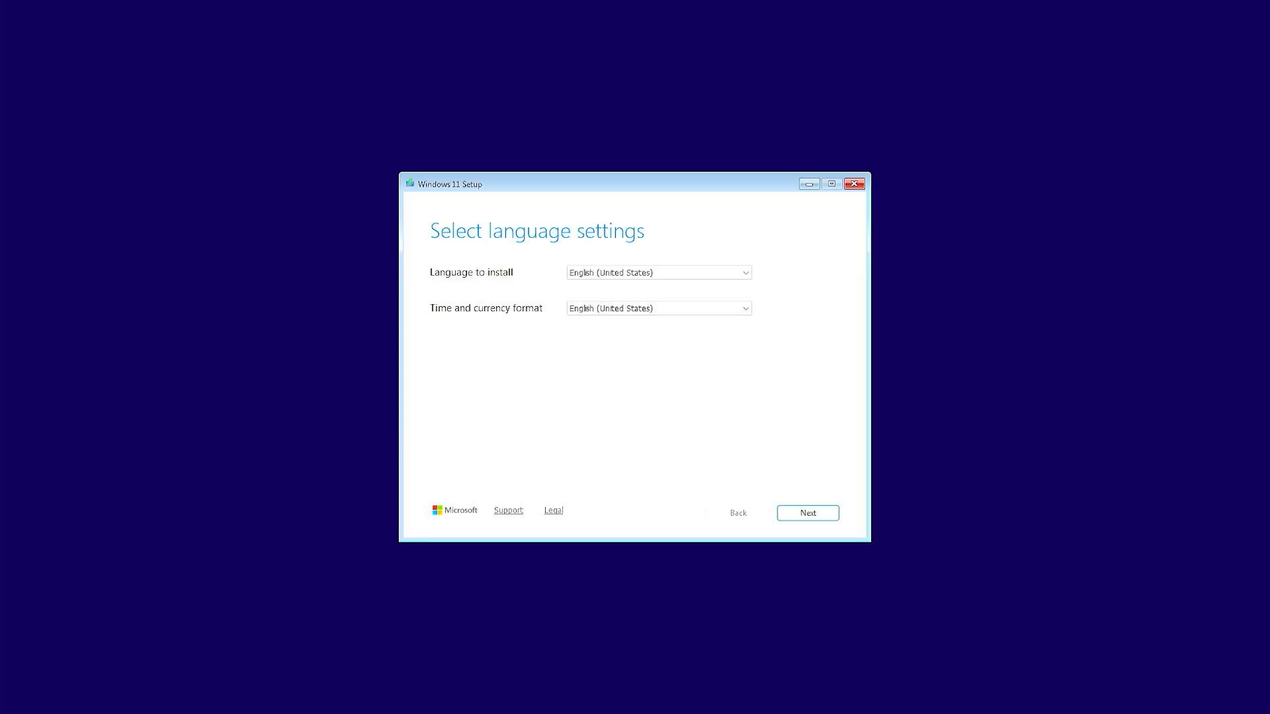
mouse_move(790, 503)
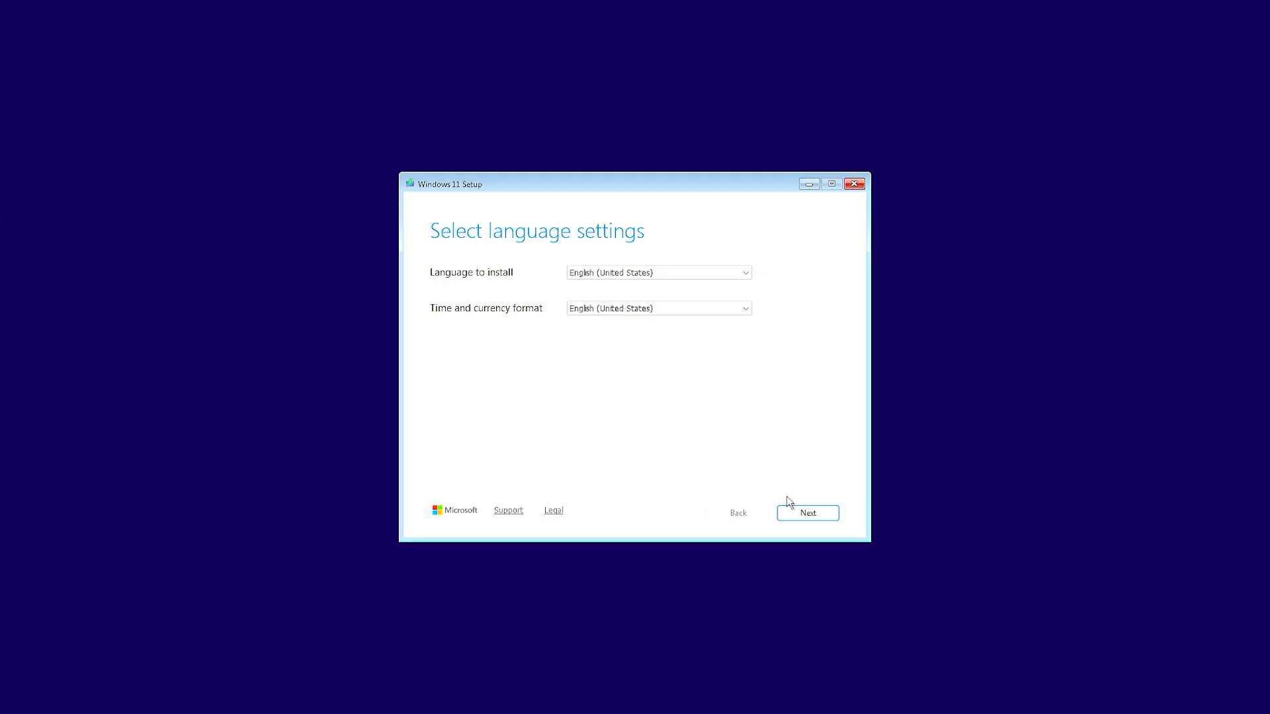
- Accept default language, choose Repair your computer, then Troubleshoot > Command Prompt
left_click(807, 513)
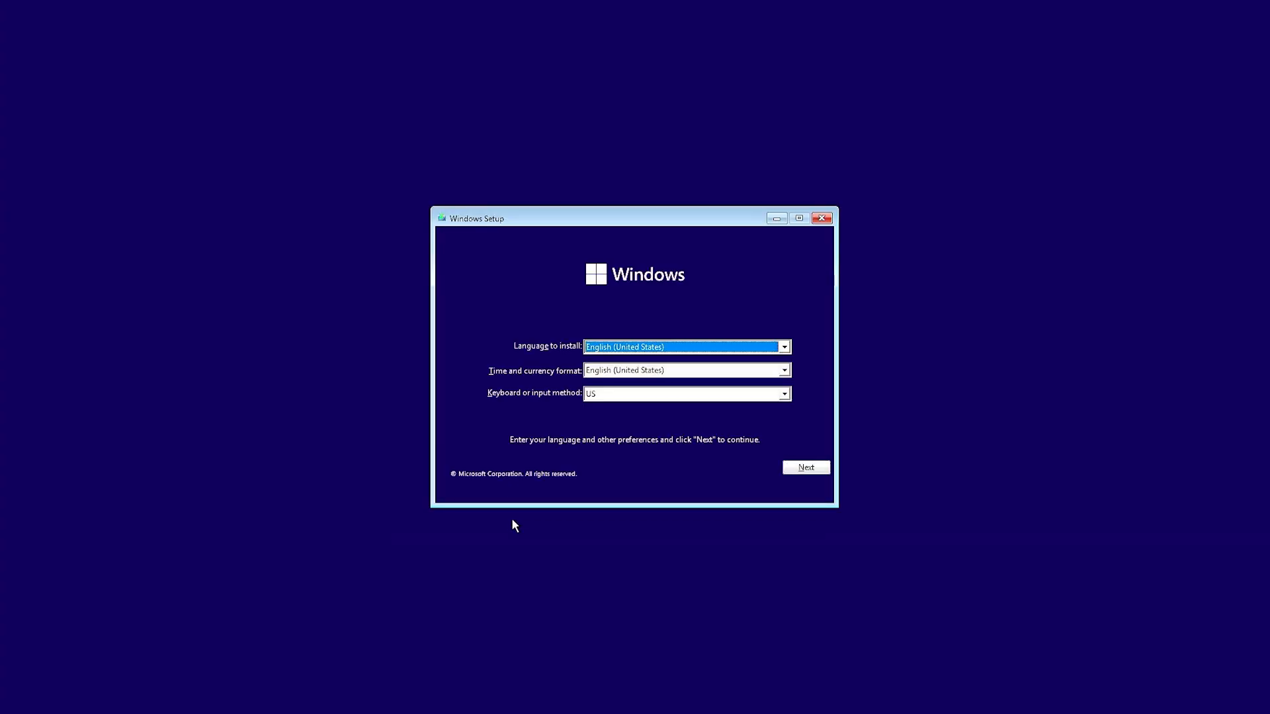
left_click(805, 467)
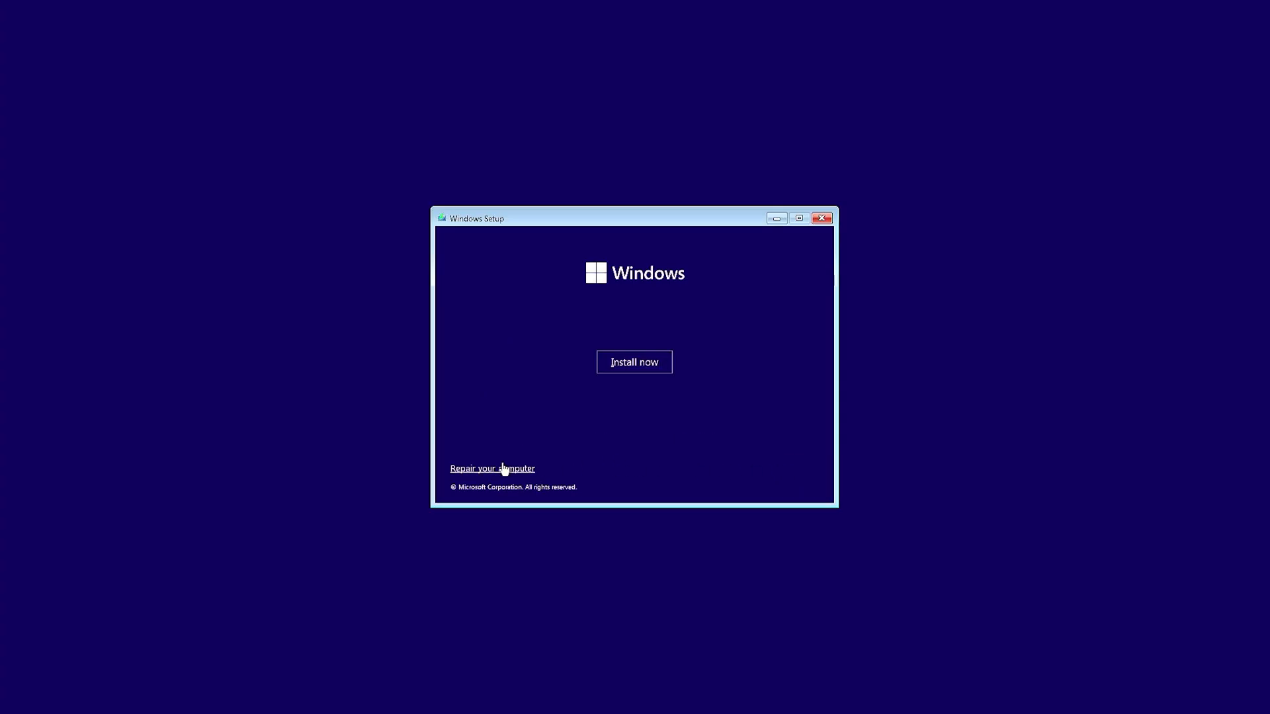
left_click(492, 469)
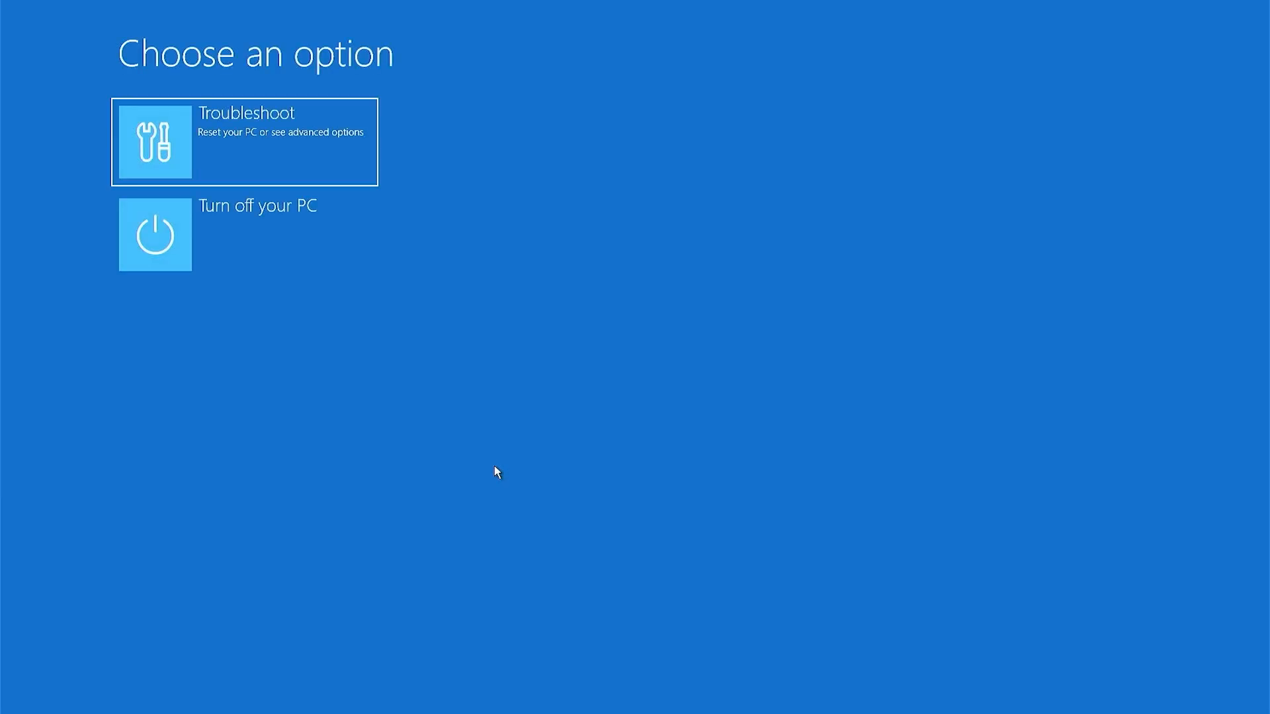
mouse_move(255, 169)
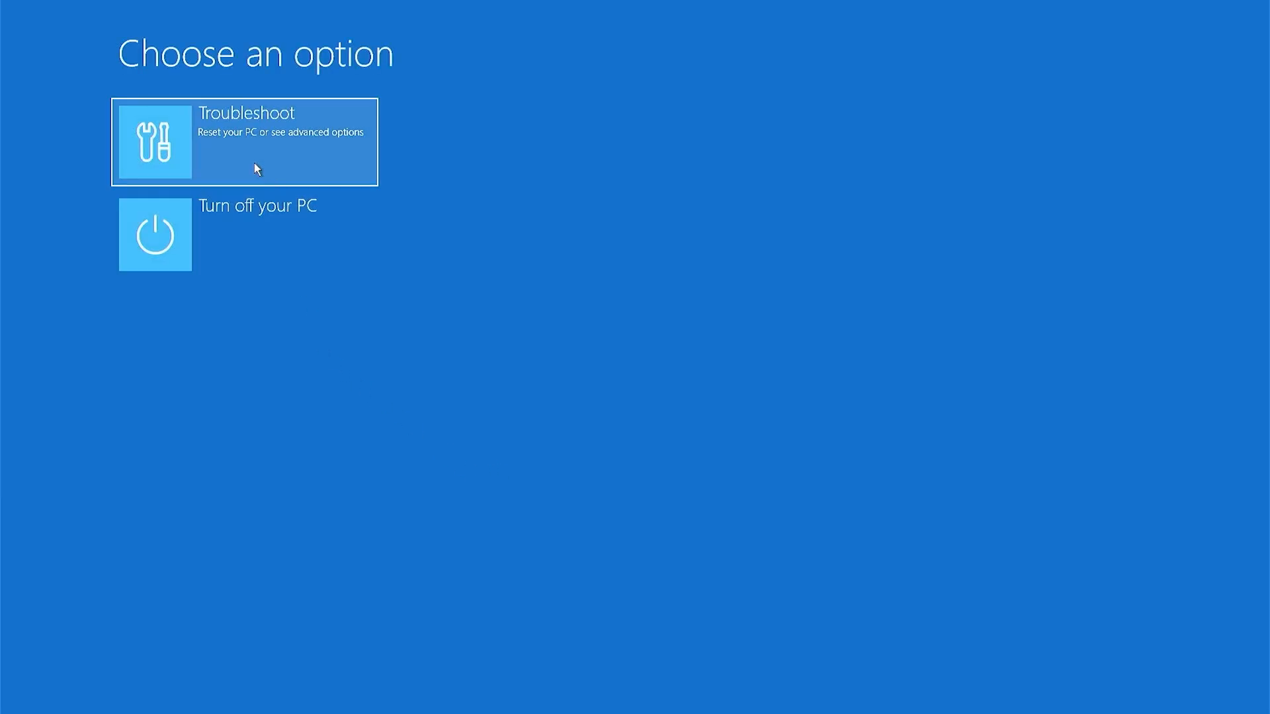
left_click(244, 142)
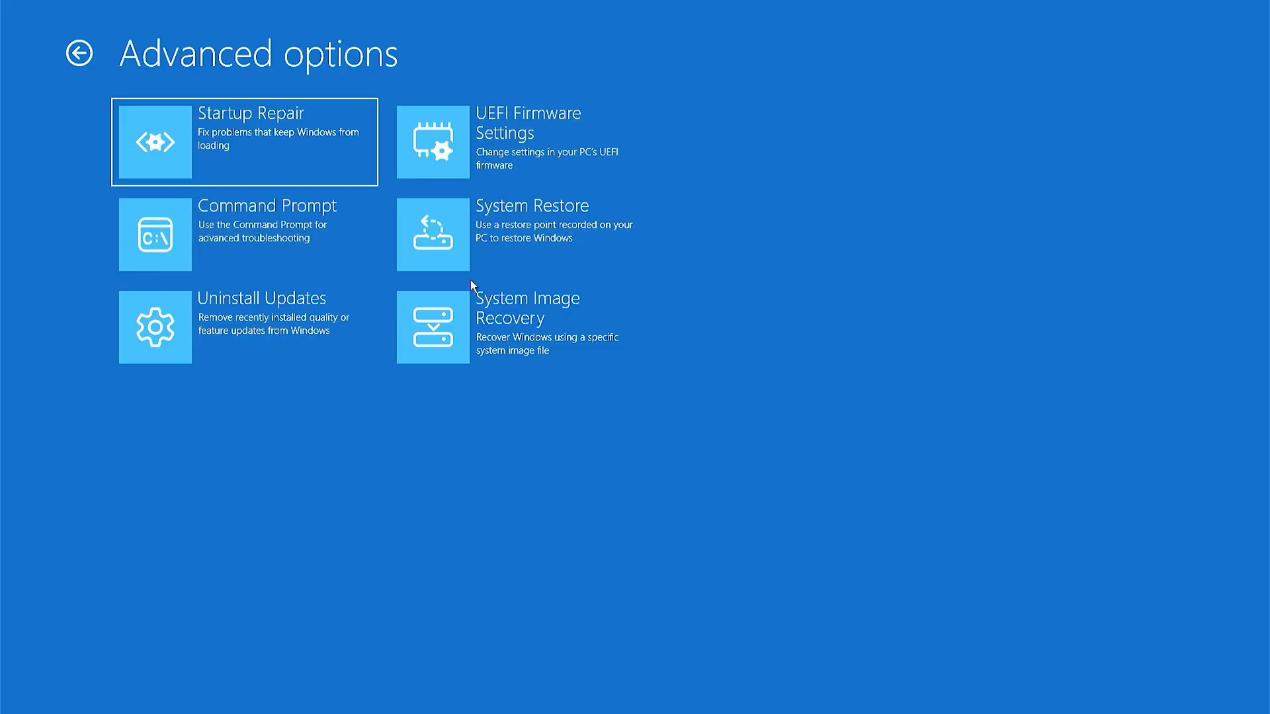
left_click(245, 234)
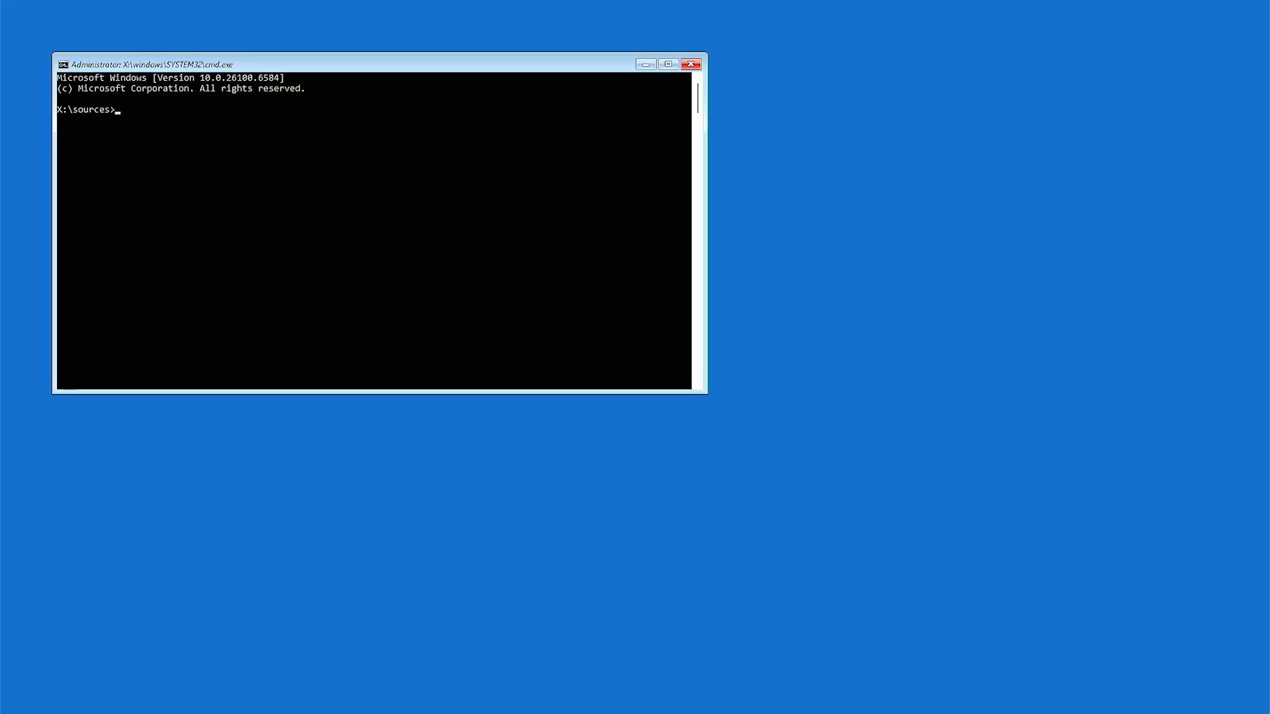
- Maximize cmd, run diskpart, select disk 0 and list its volumes
left_click(666, 63)
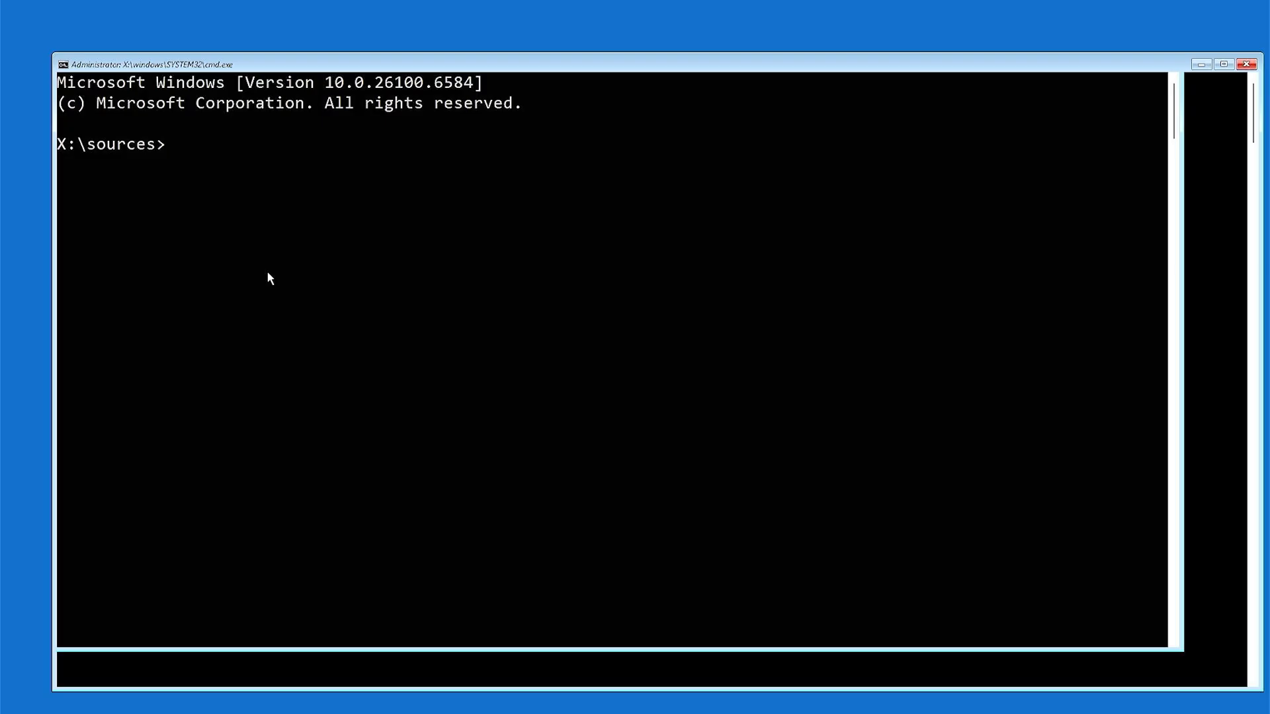
type("diskp")
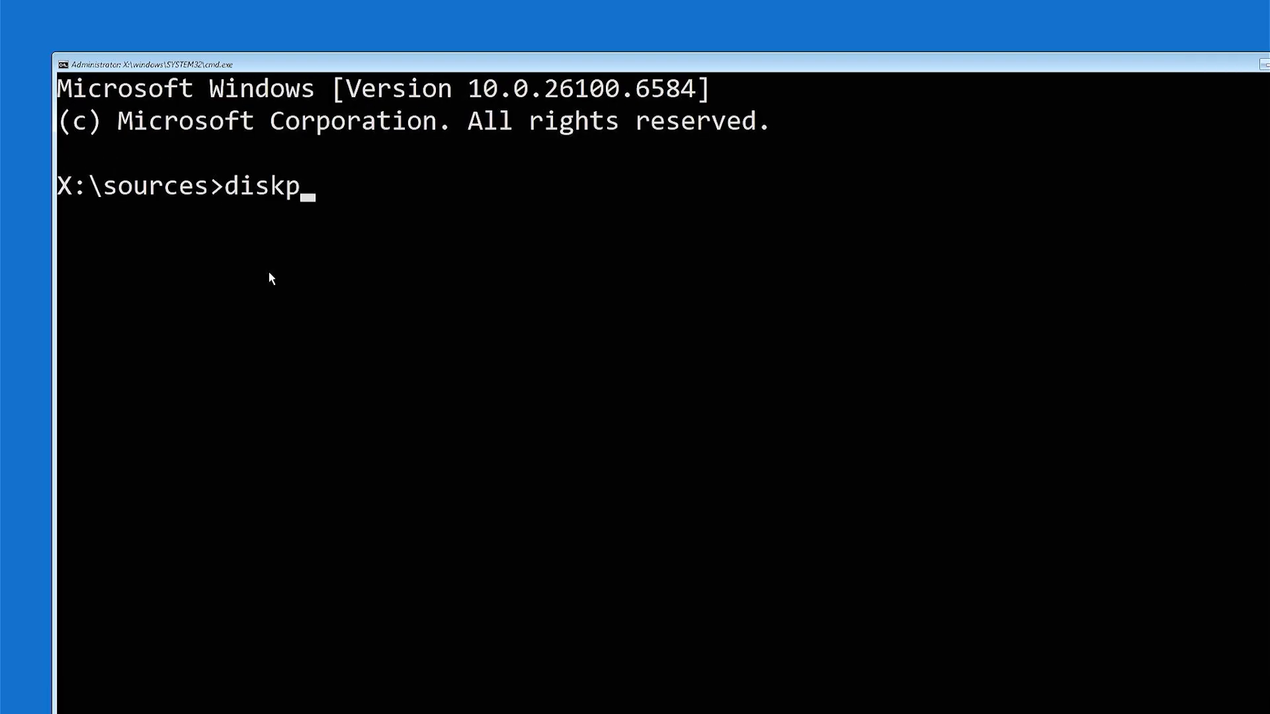
key("Return")
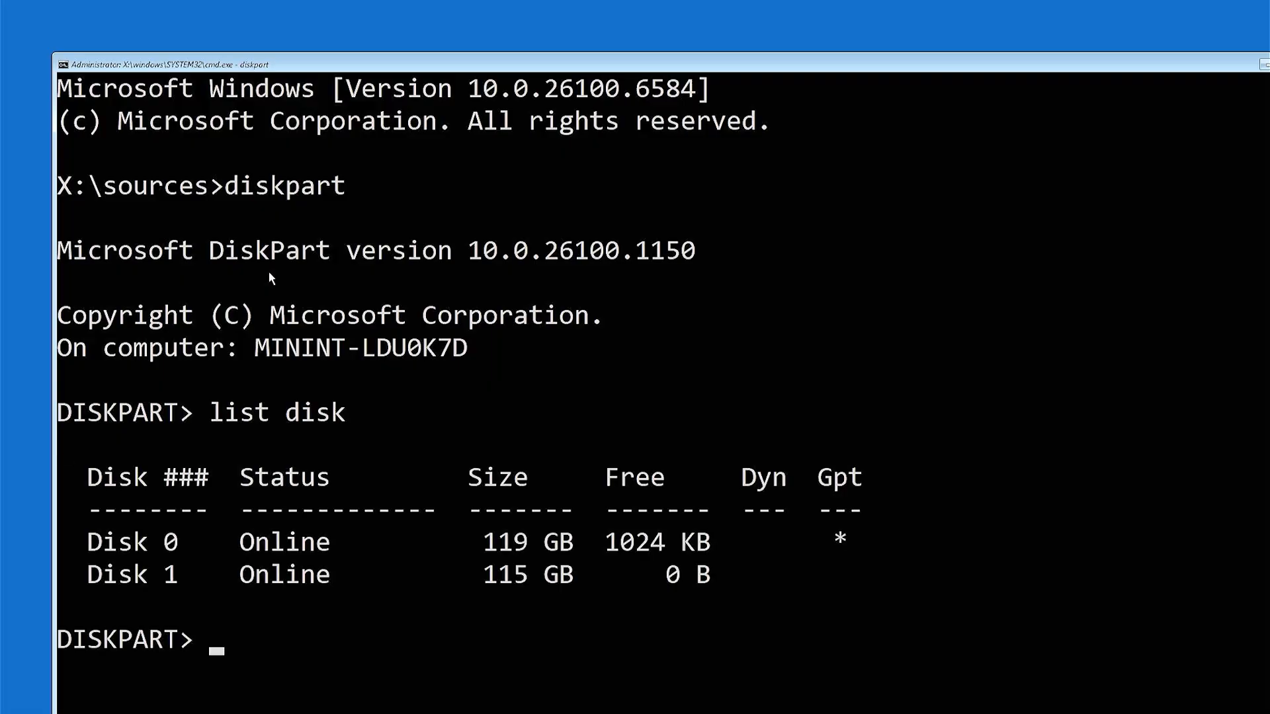
type("sel disk 0")
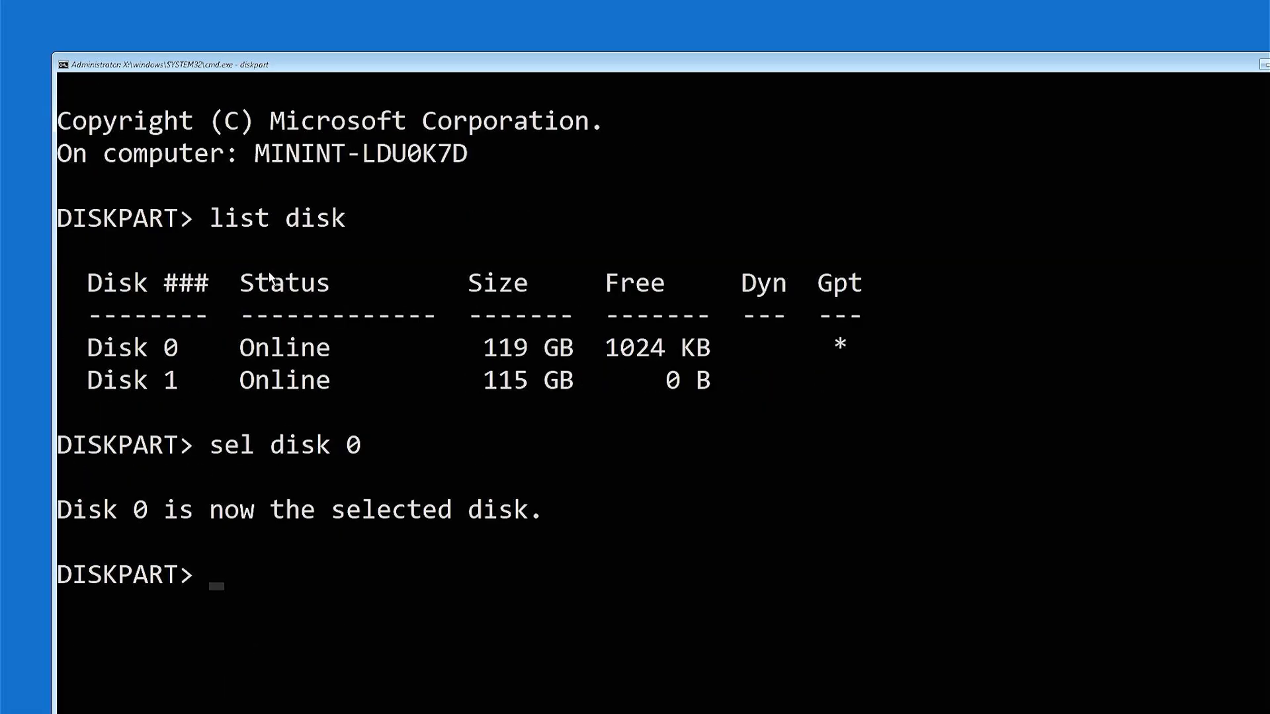
scroll("down", 3)
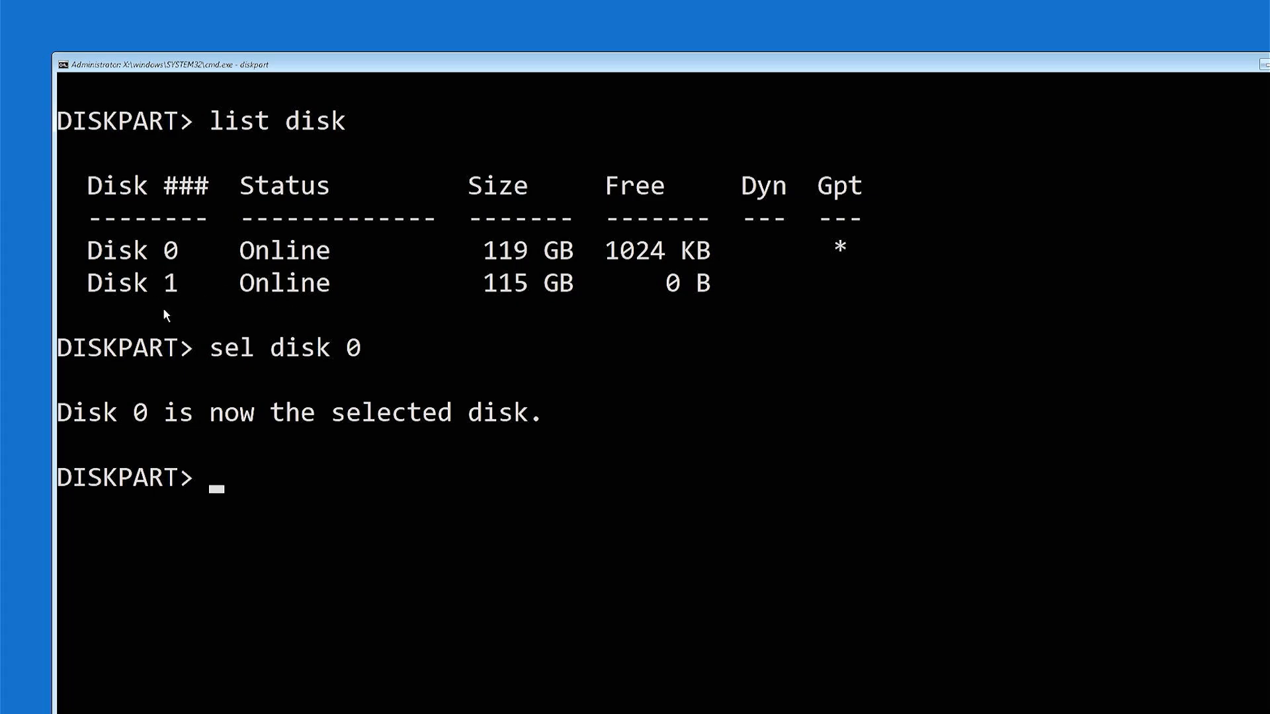
type("list vol")
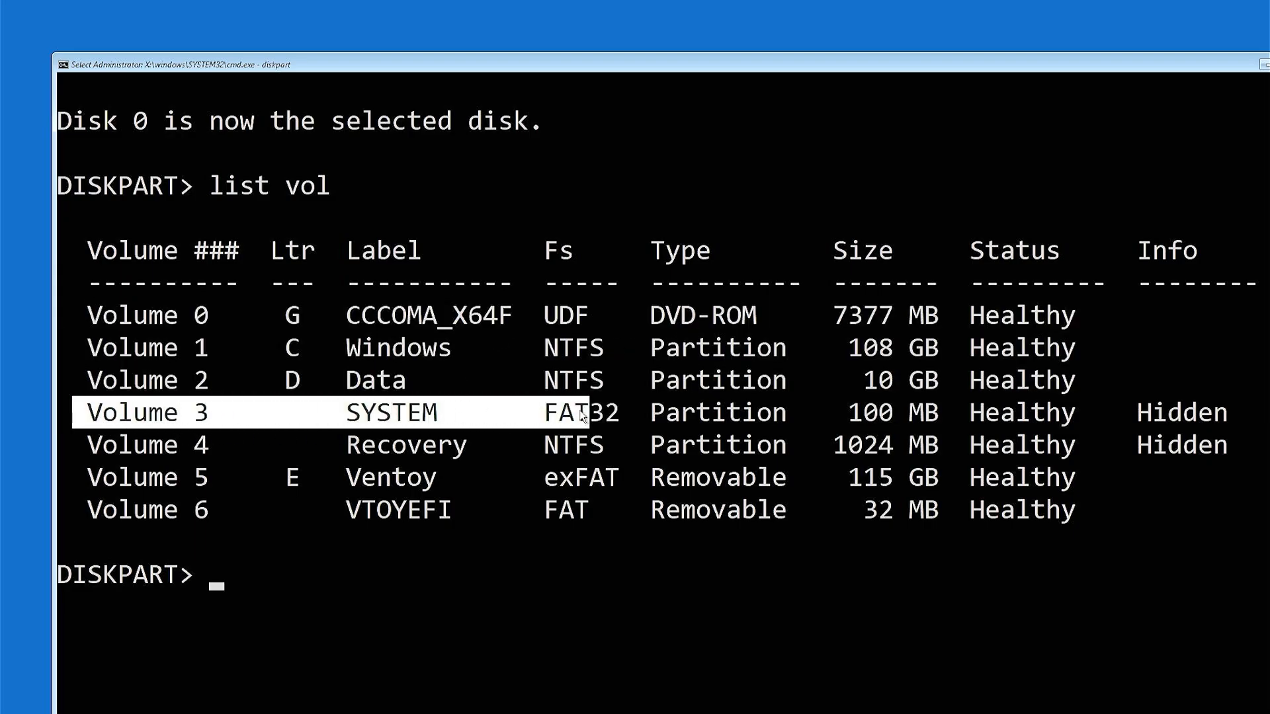
mouse_move(627, 414)
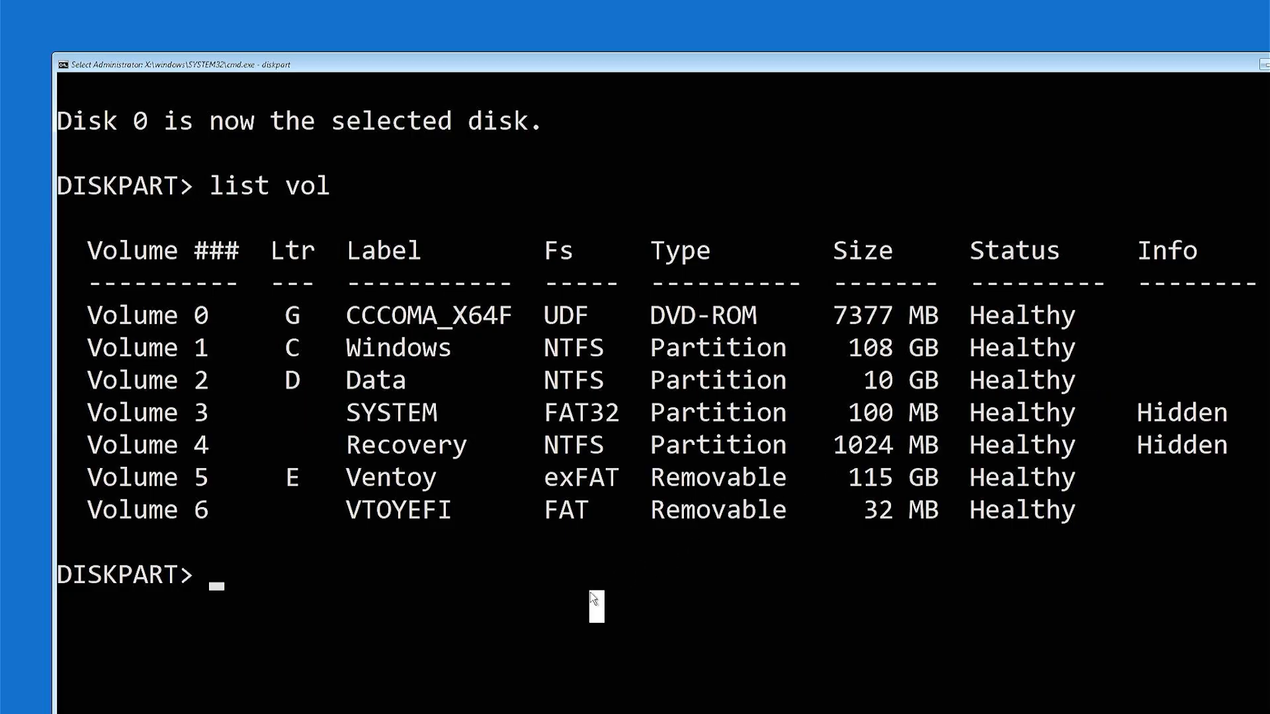
- Select volume 3 and quick-format it as FAT32
type("sel vol 3")
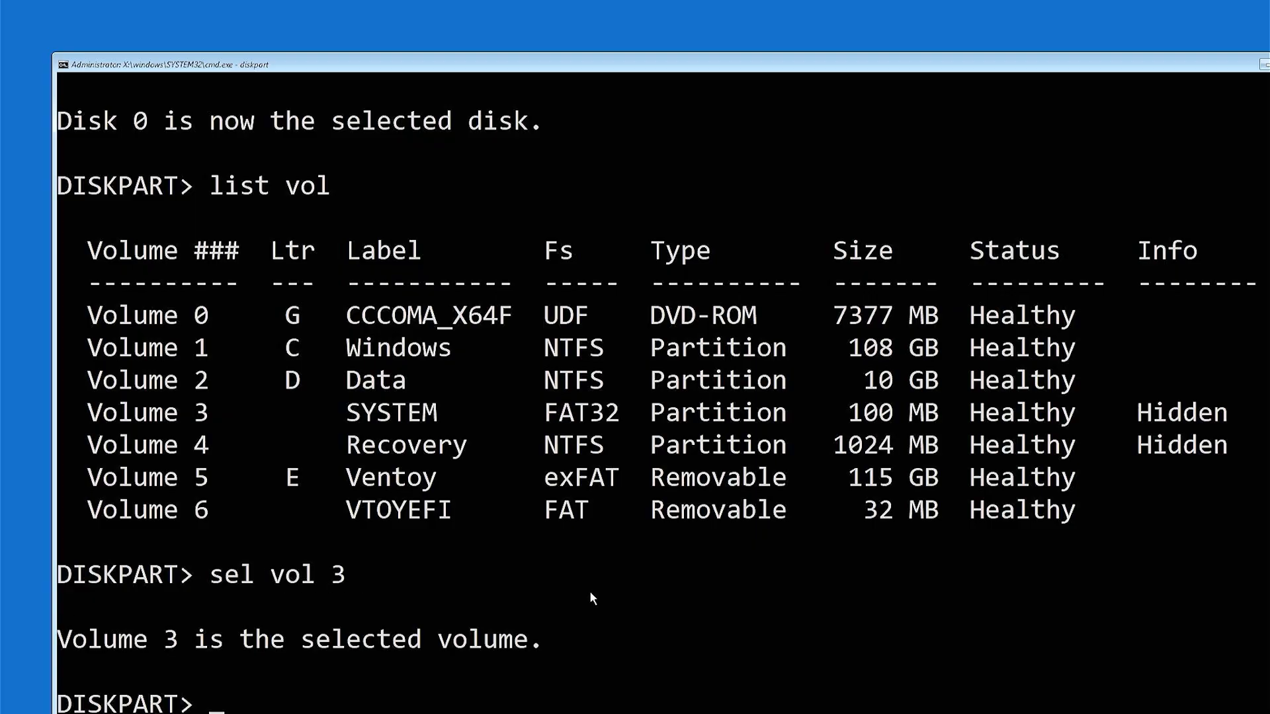
type("for")
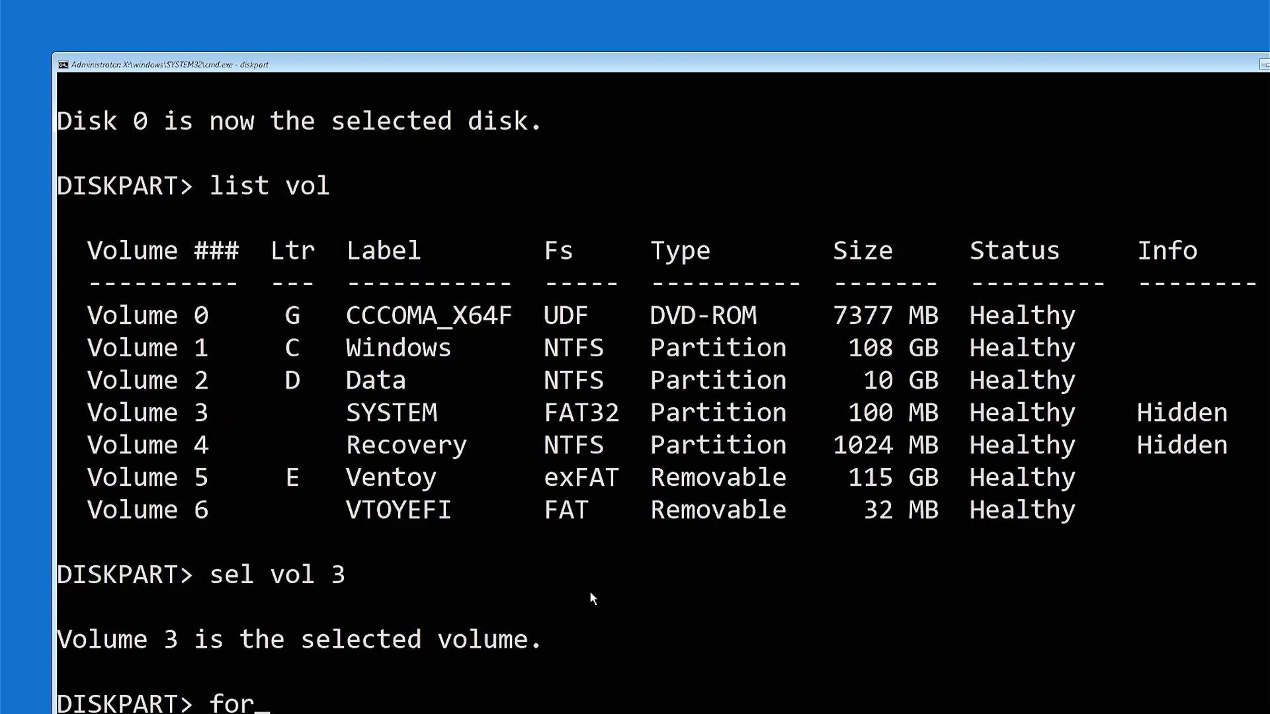
type("mat fs=fa")
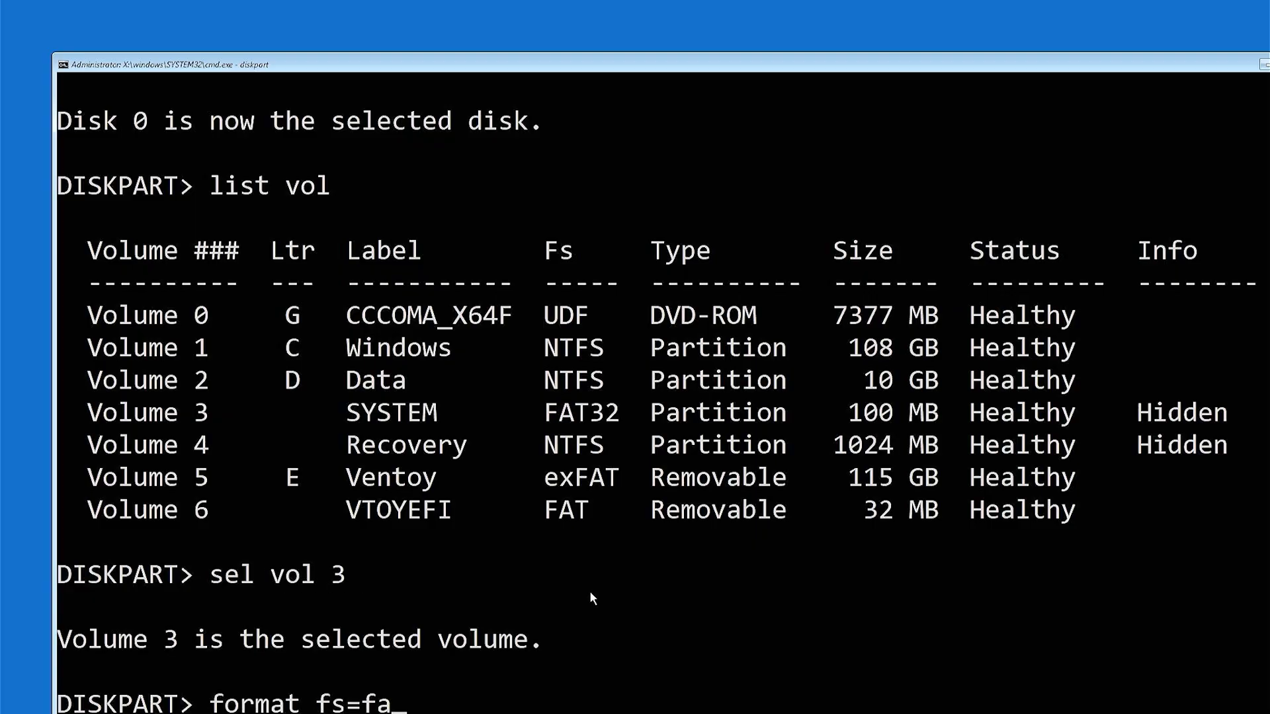
type("t32 qu")
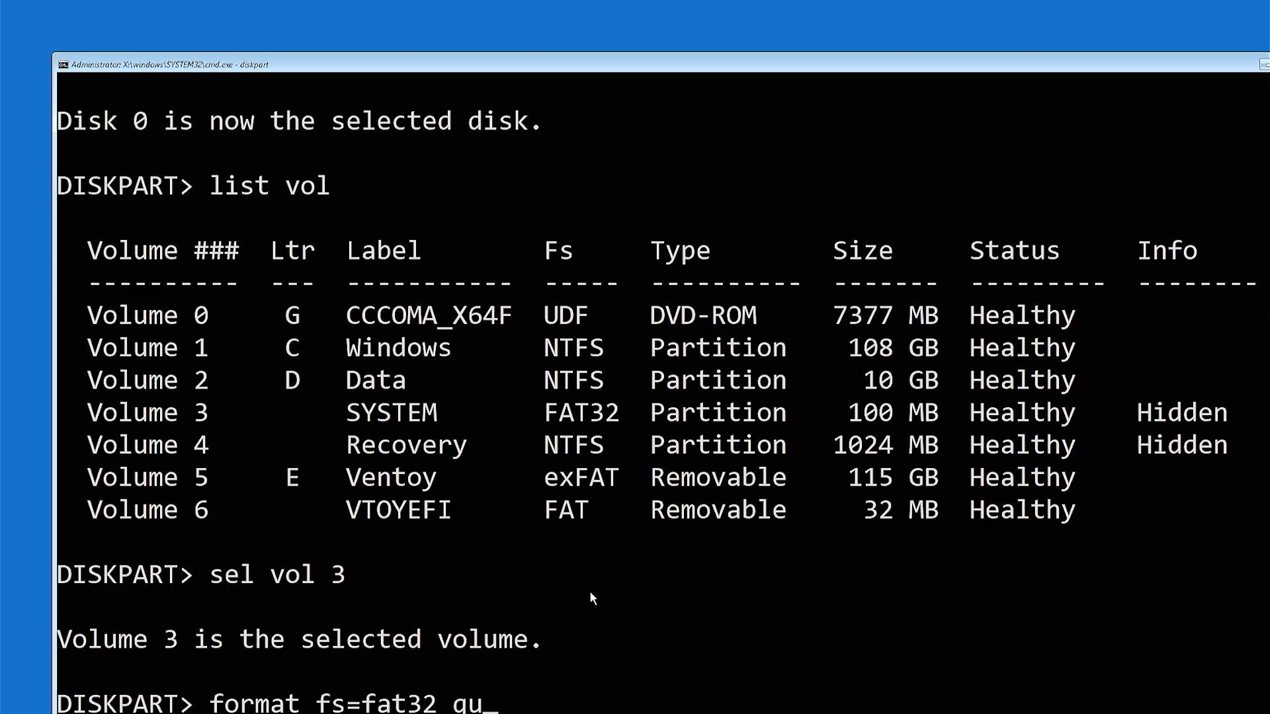
type("ick")
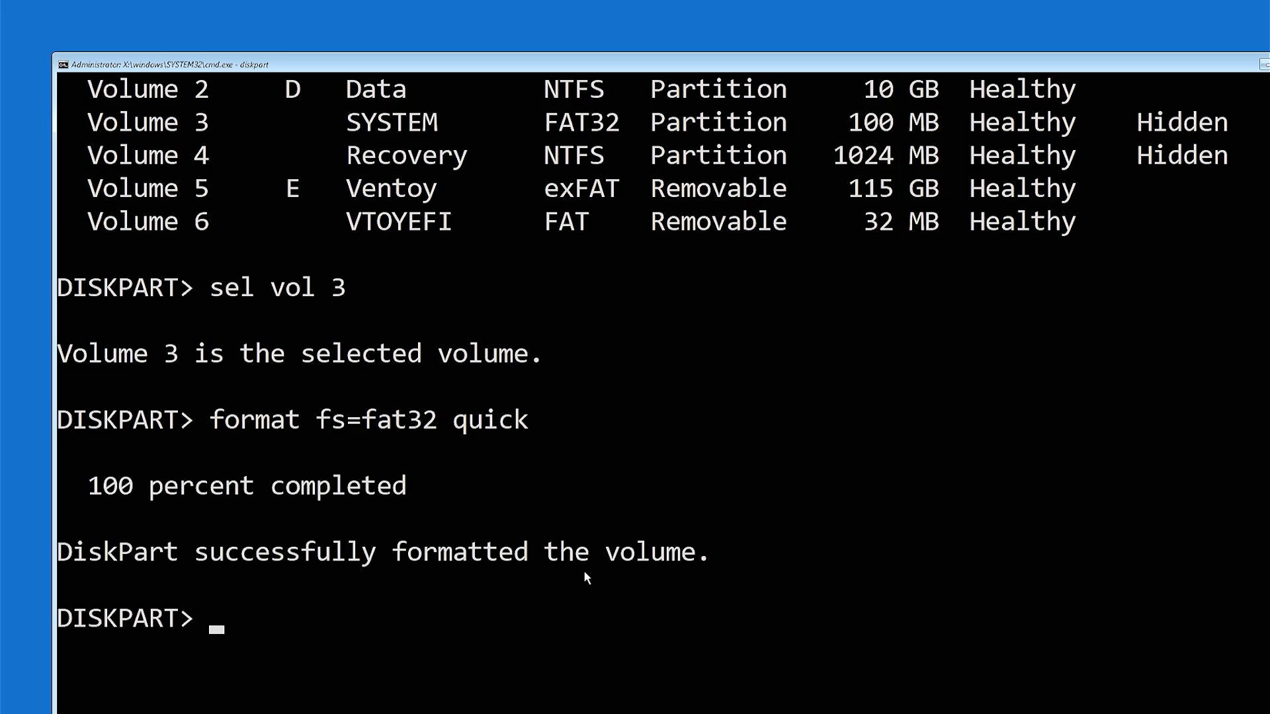
- Assign drive letter S to the volume and list volumes to verify it
type("assign lett")
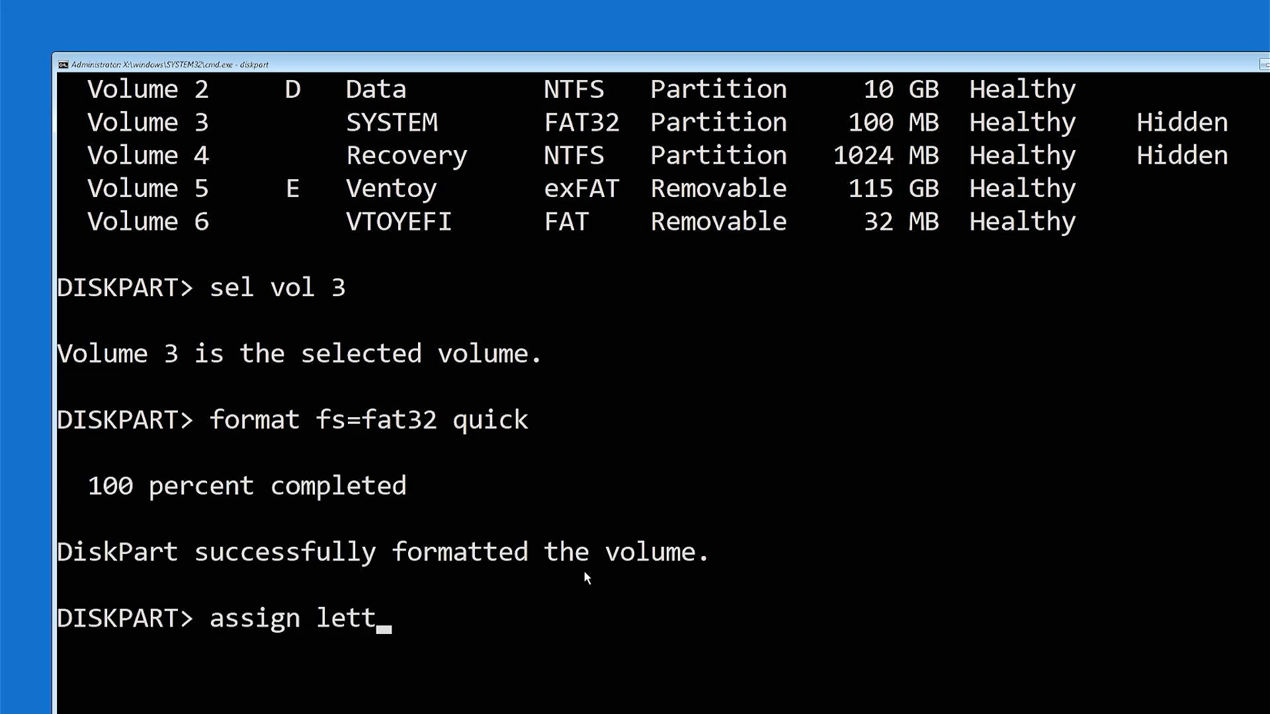
key("Return")
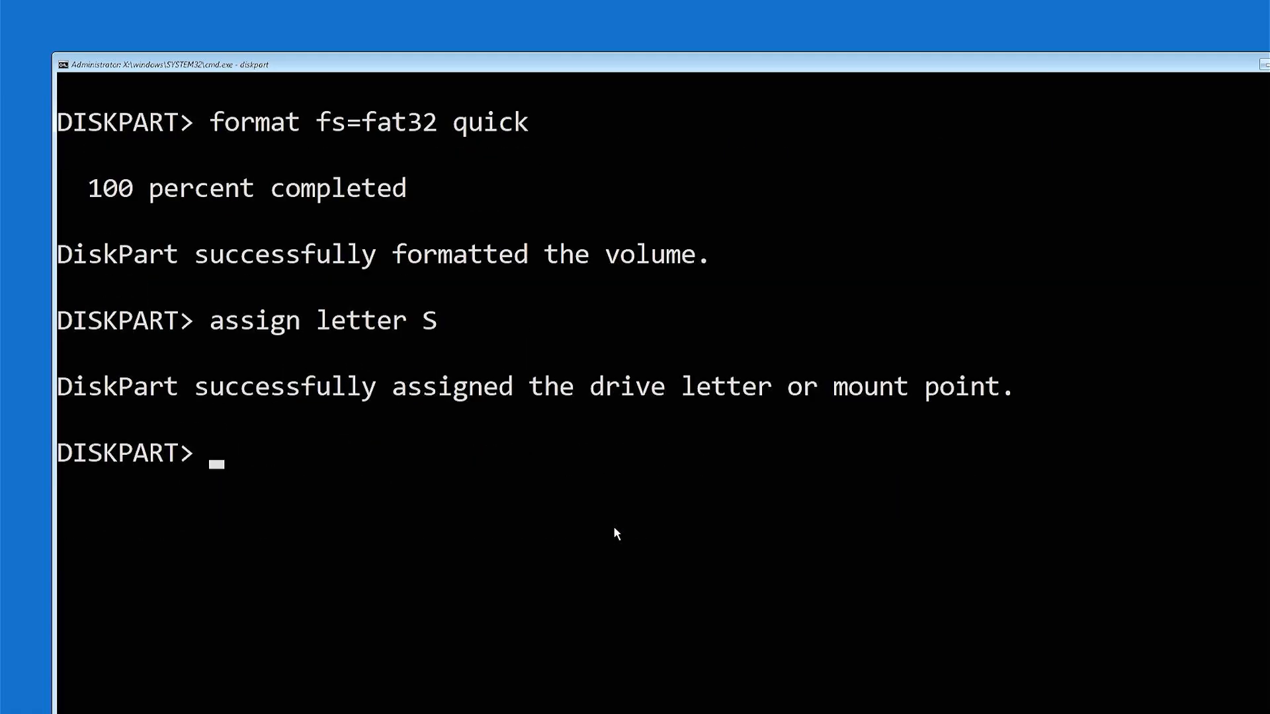
type("exit")
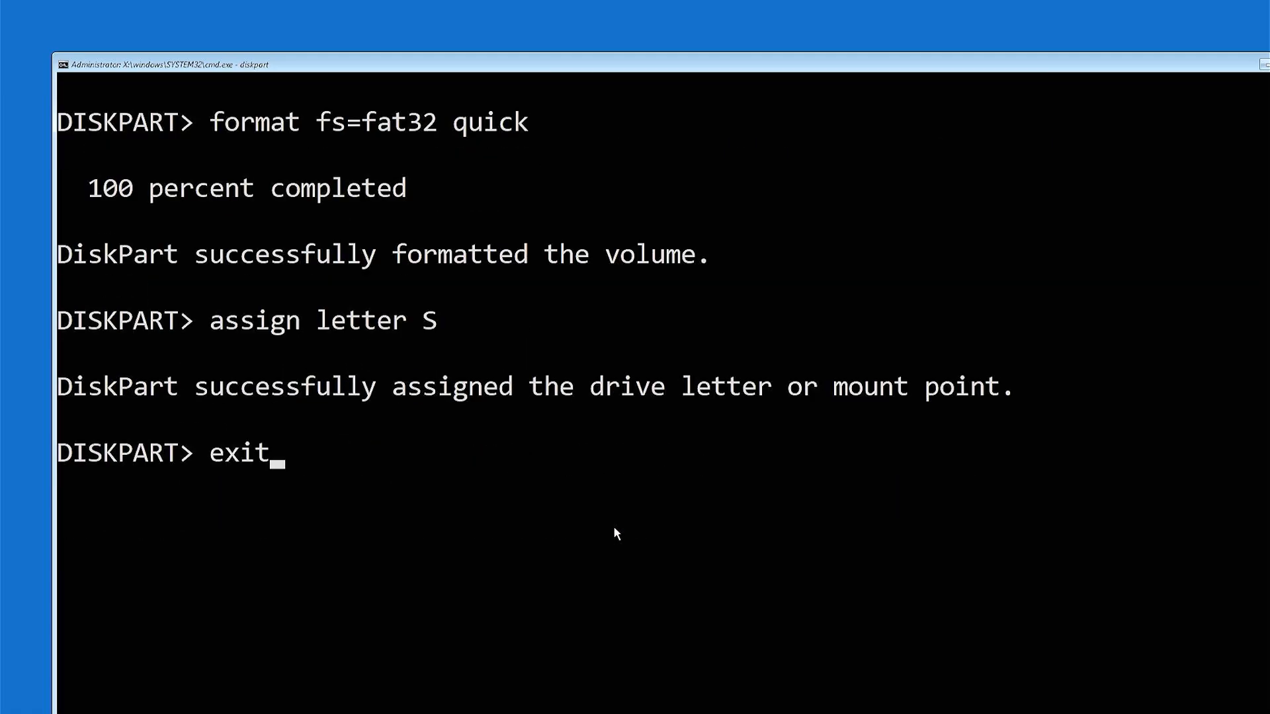
type("li")
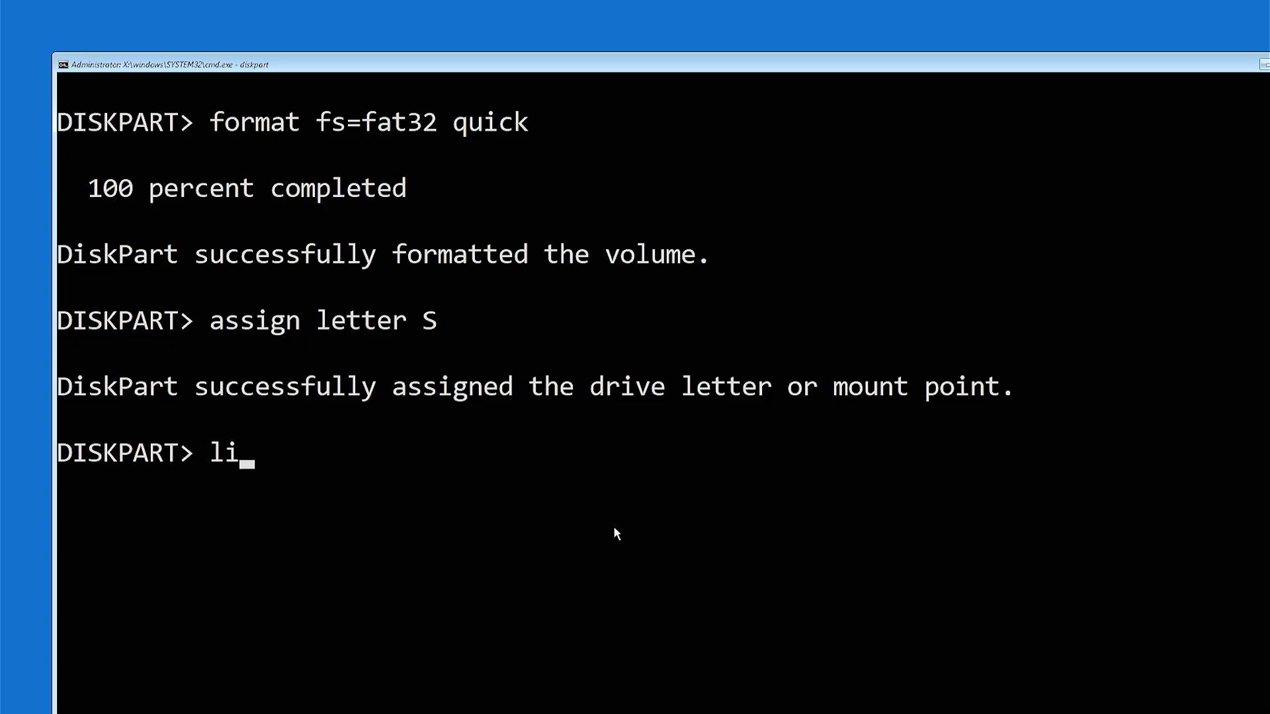
key("Return")
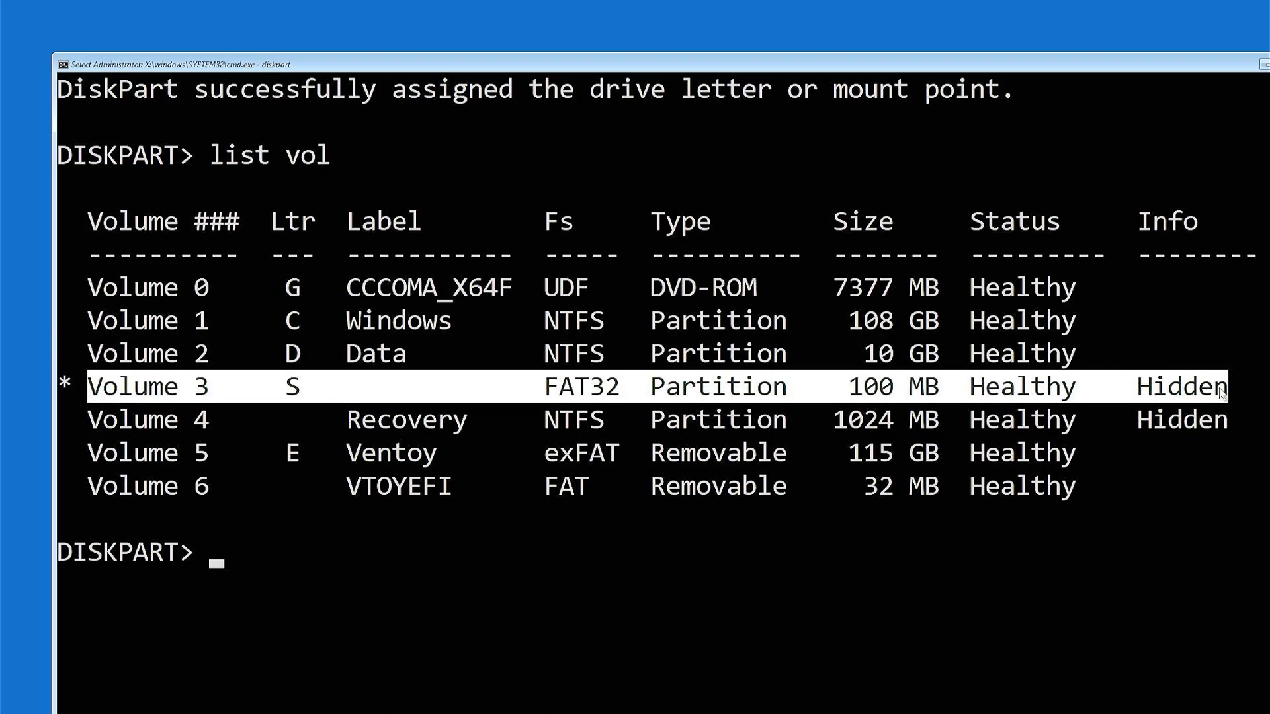
mouse_move(119, 328)
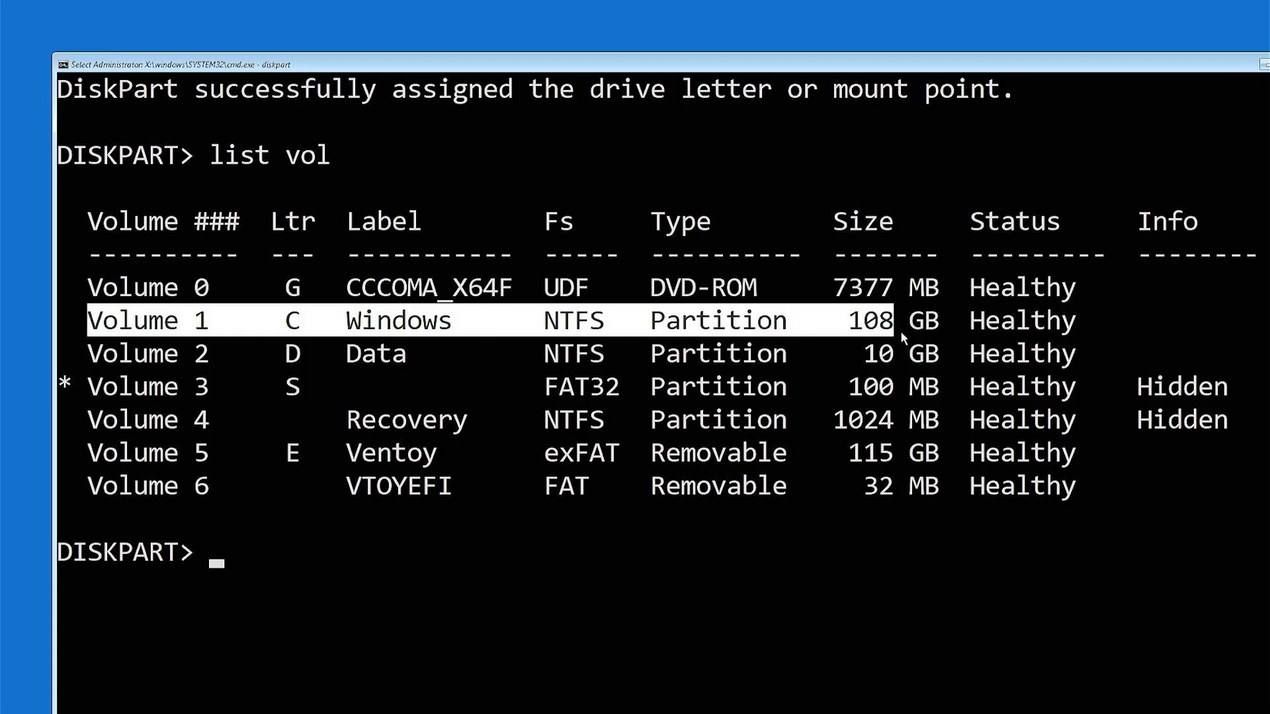
scroll("down", 3)
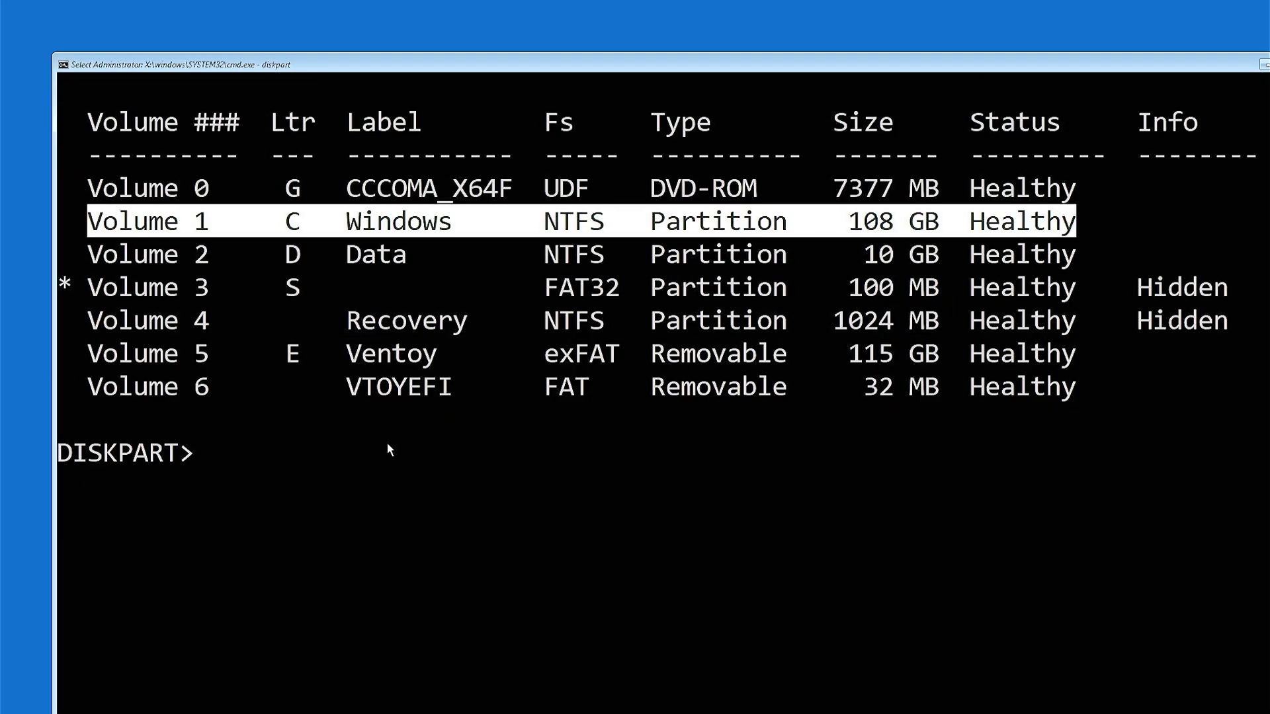
- Exit DiskPart back to the recovery Command Prompt
type("exit")
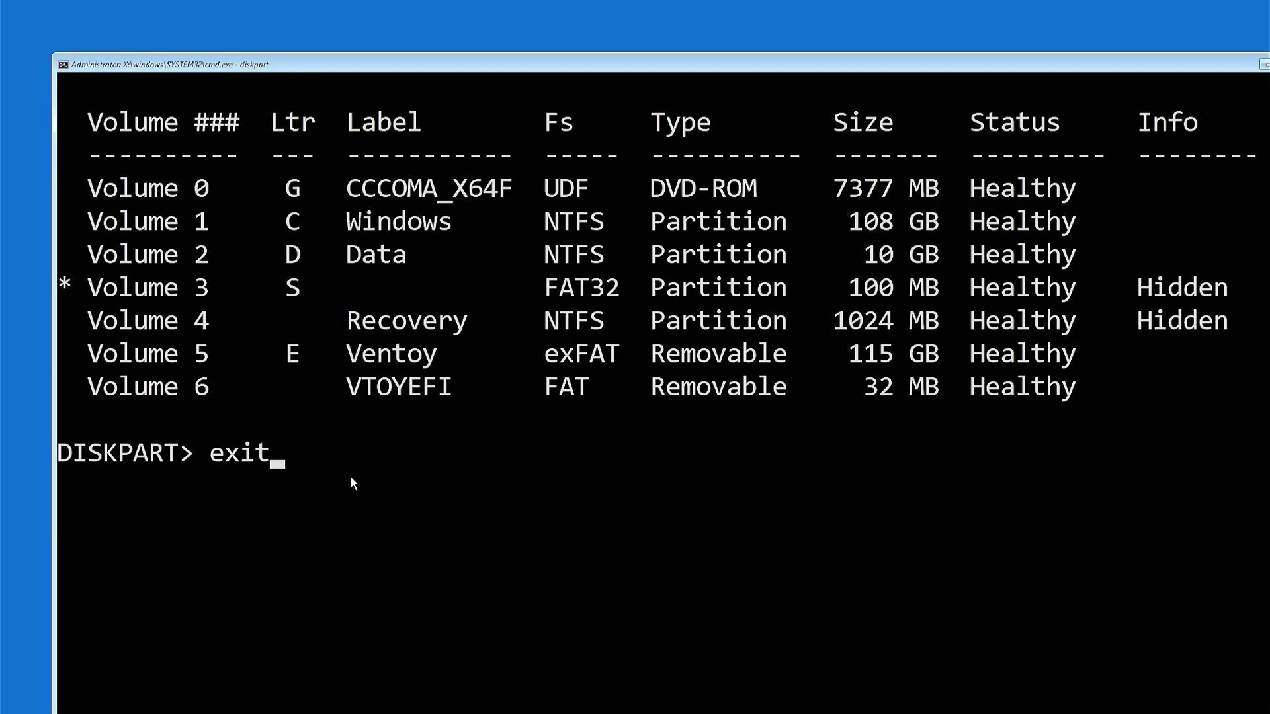
key("Return")
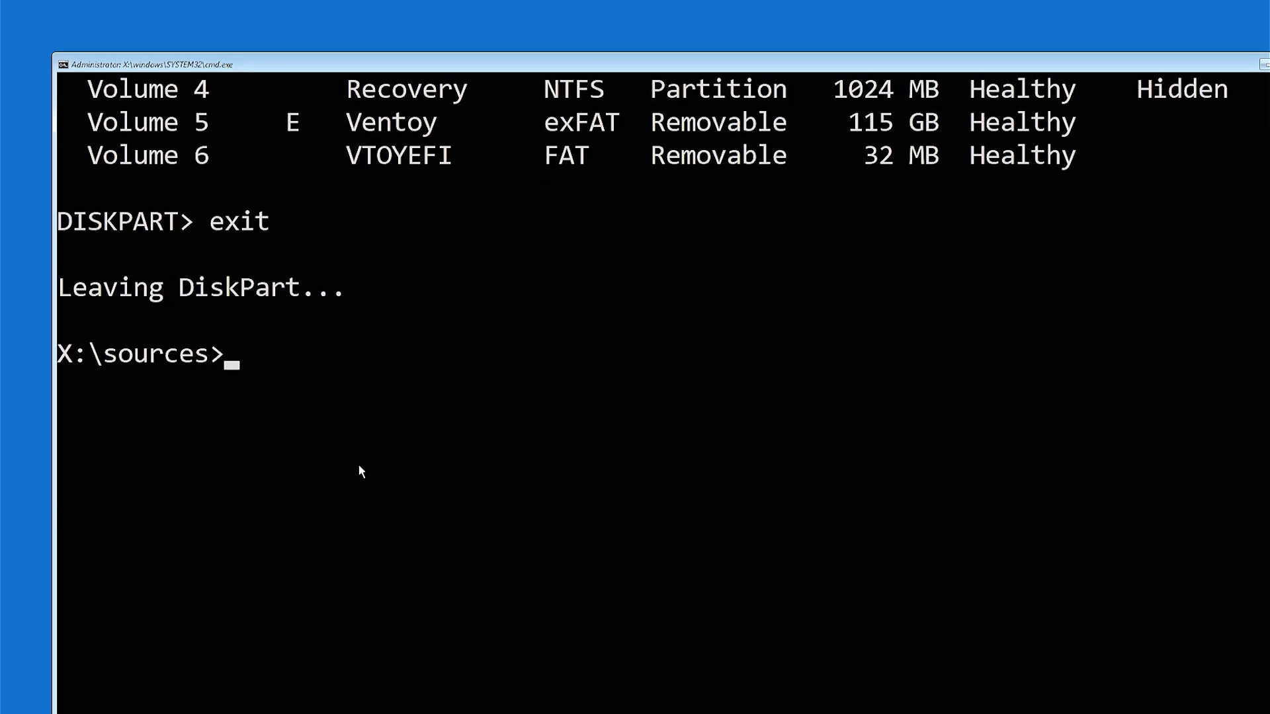
- Run bcdboot c:\windows /f all /s s: to rebuild the boot files on S:
type("bcdboot")
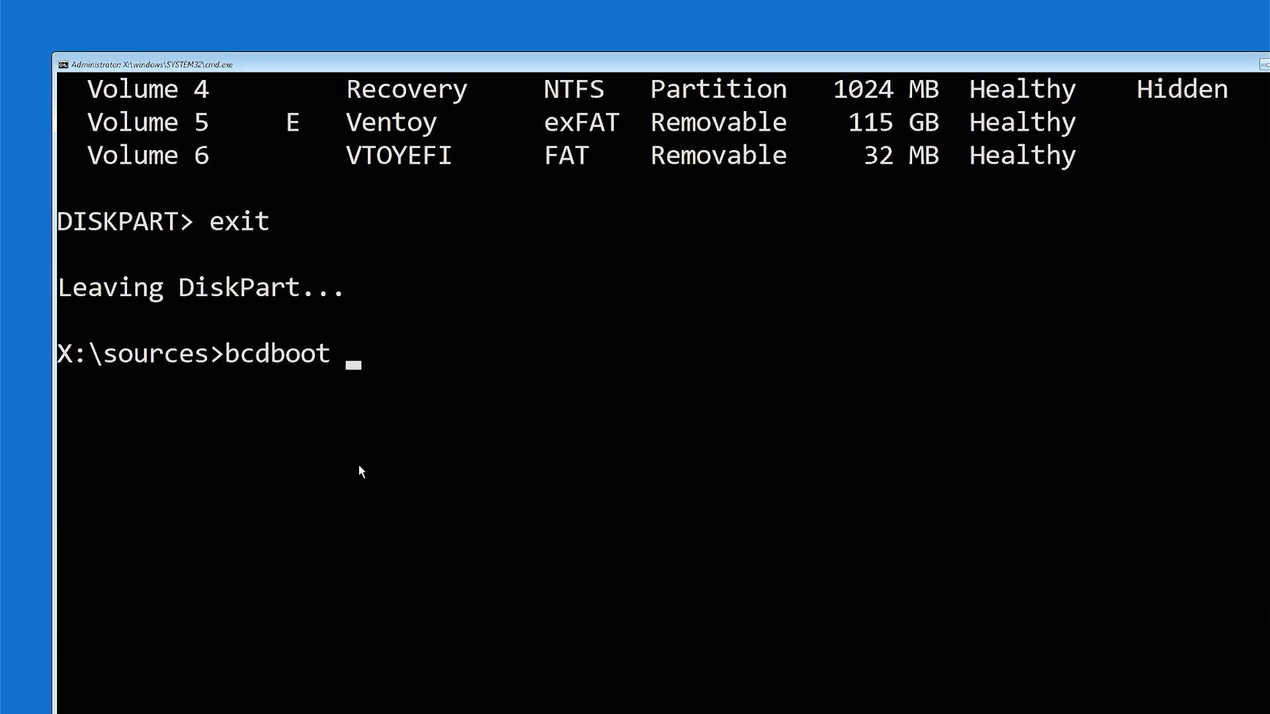
type("c:\\windows")
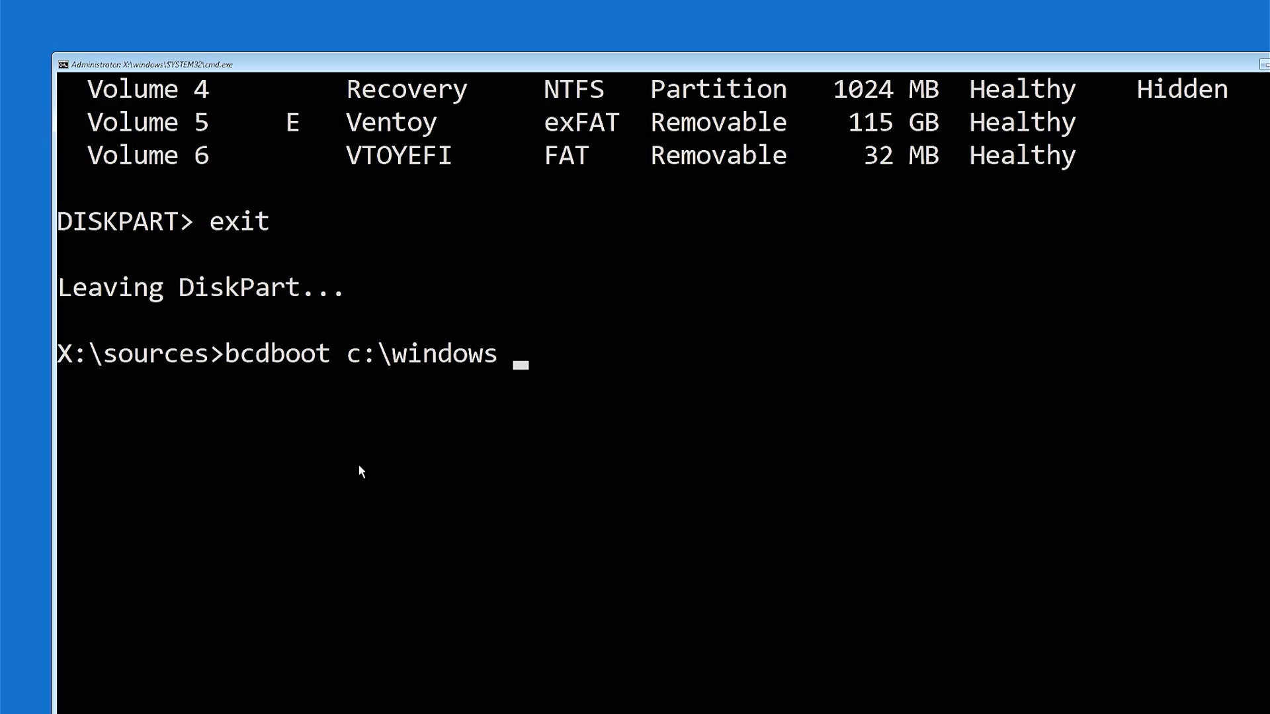
type("/f")
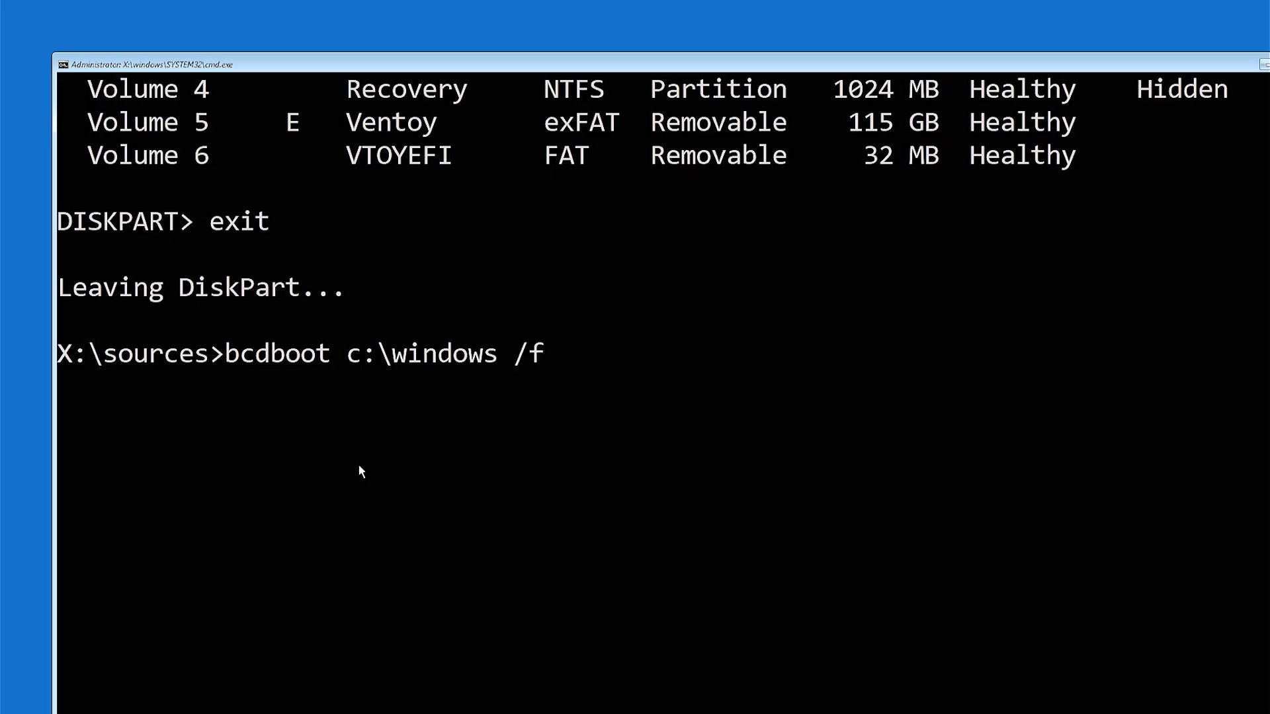
type("all /")
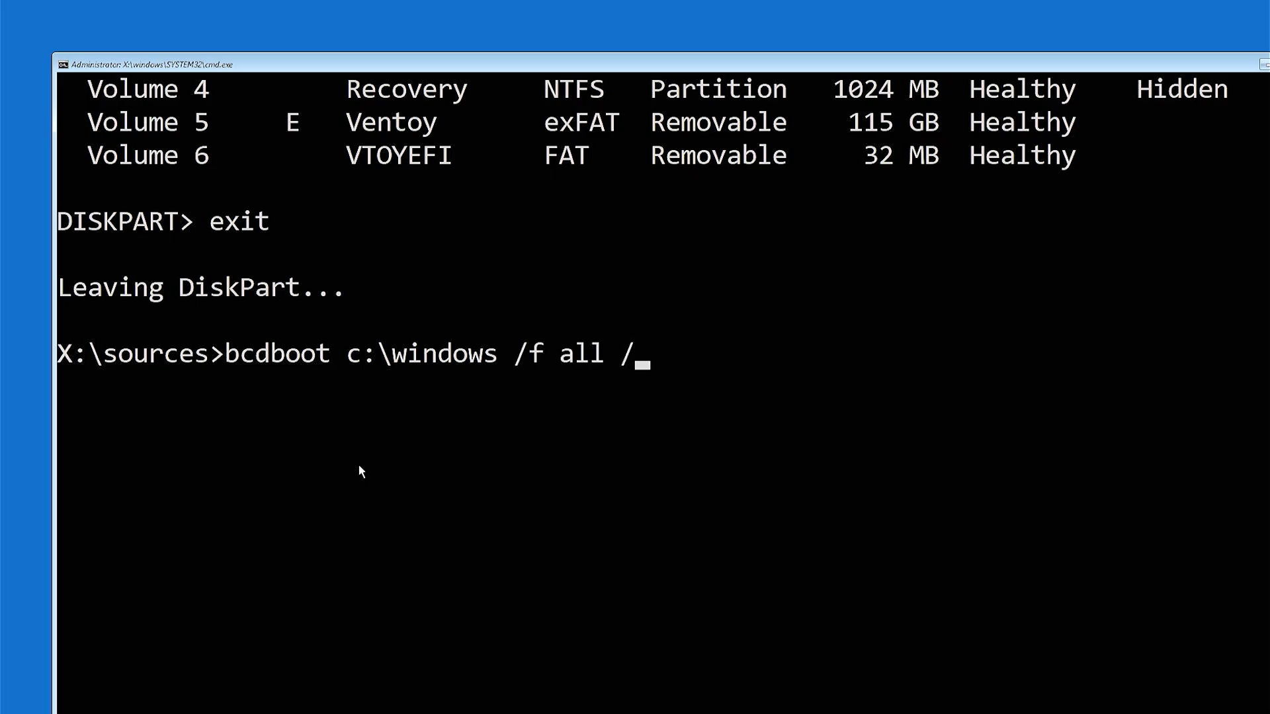
type("s s:")
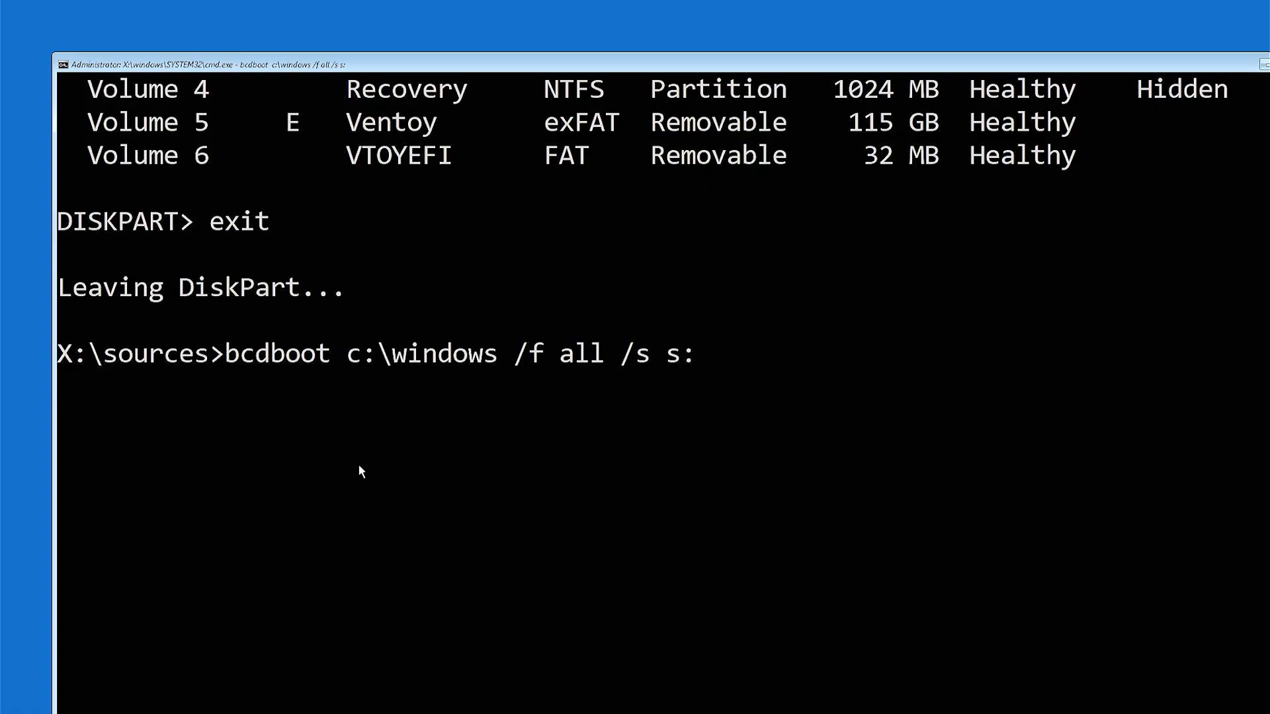
key("Return")
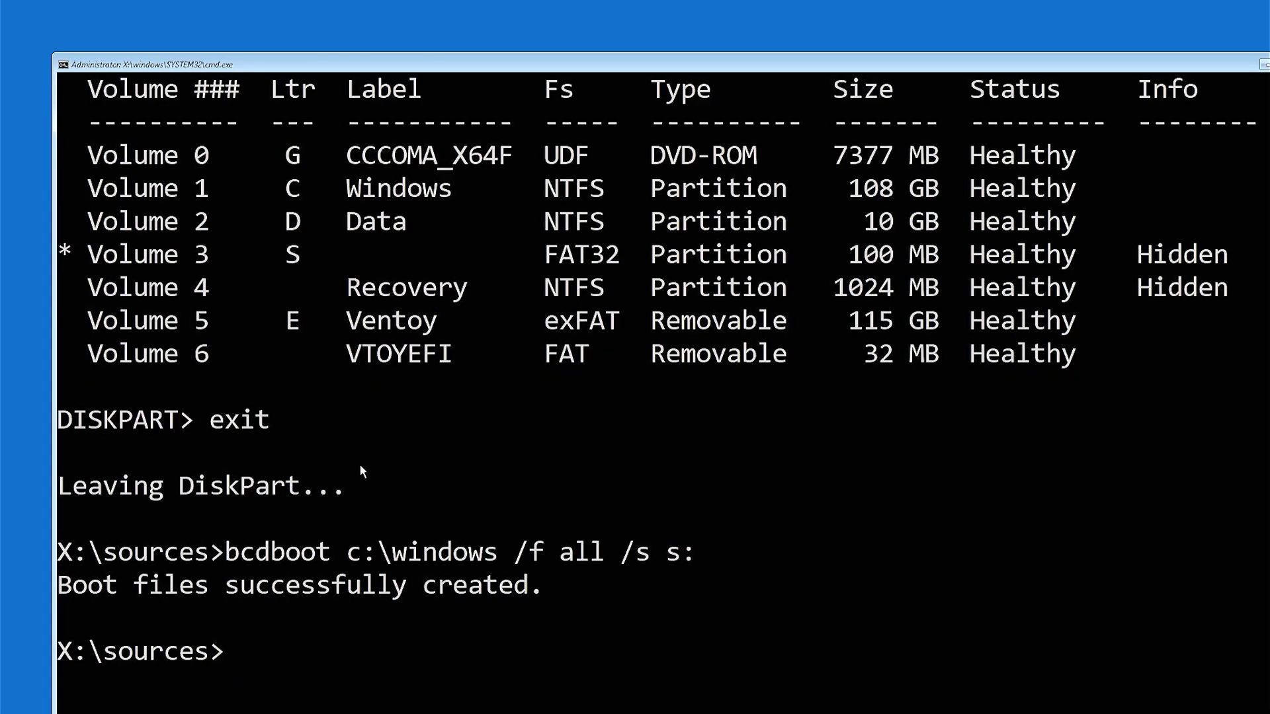
scroll("down", 3)
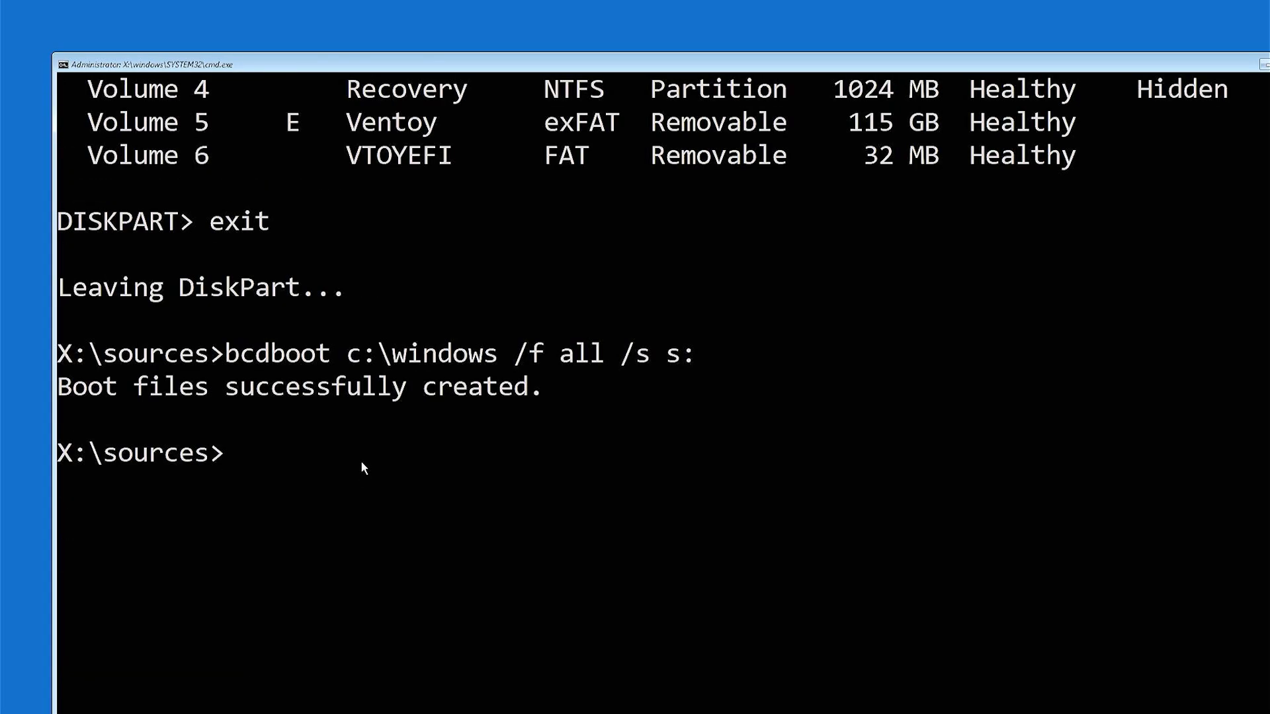
mouse_move(841, 110)
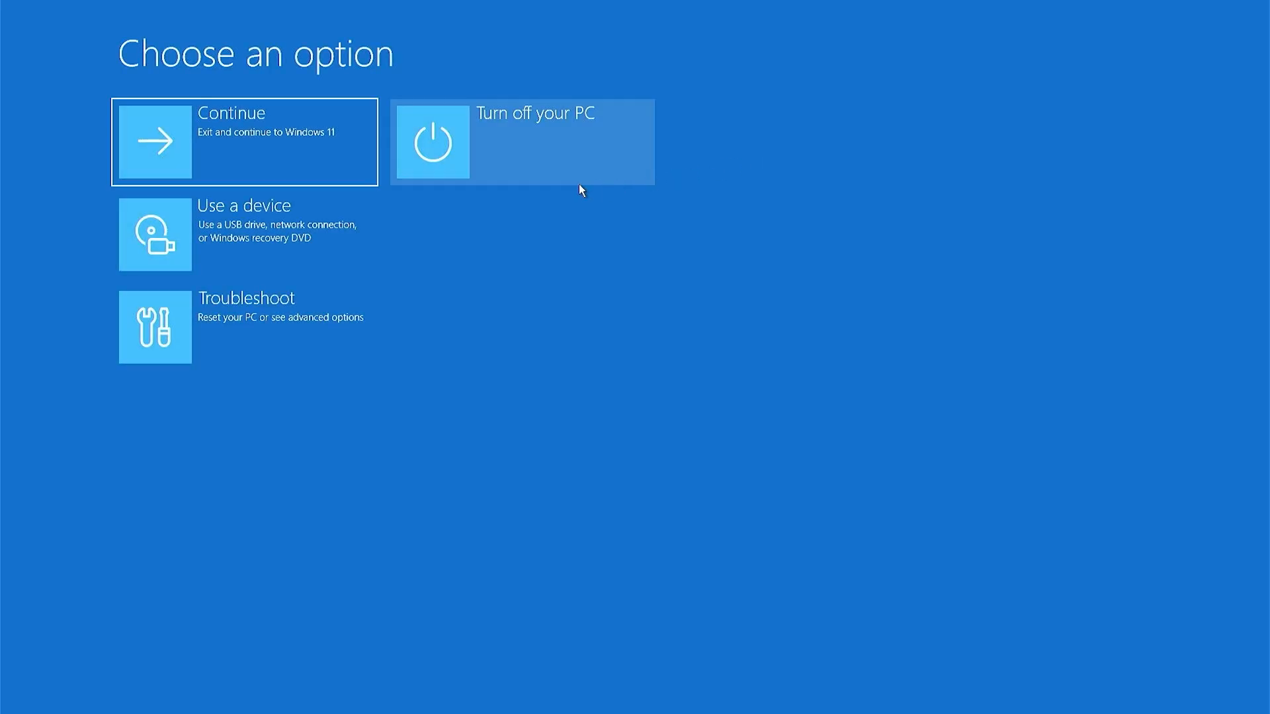
- Continue from the Choose an option screen to boot Windows 11 to the Welcome screen
left_click(243, 142)
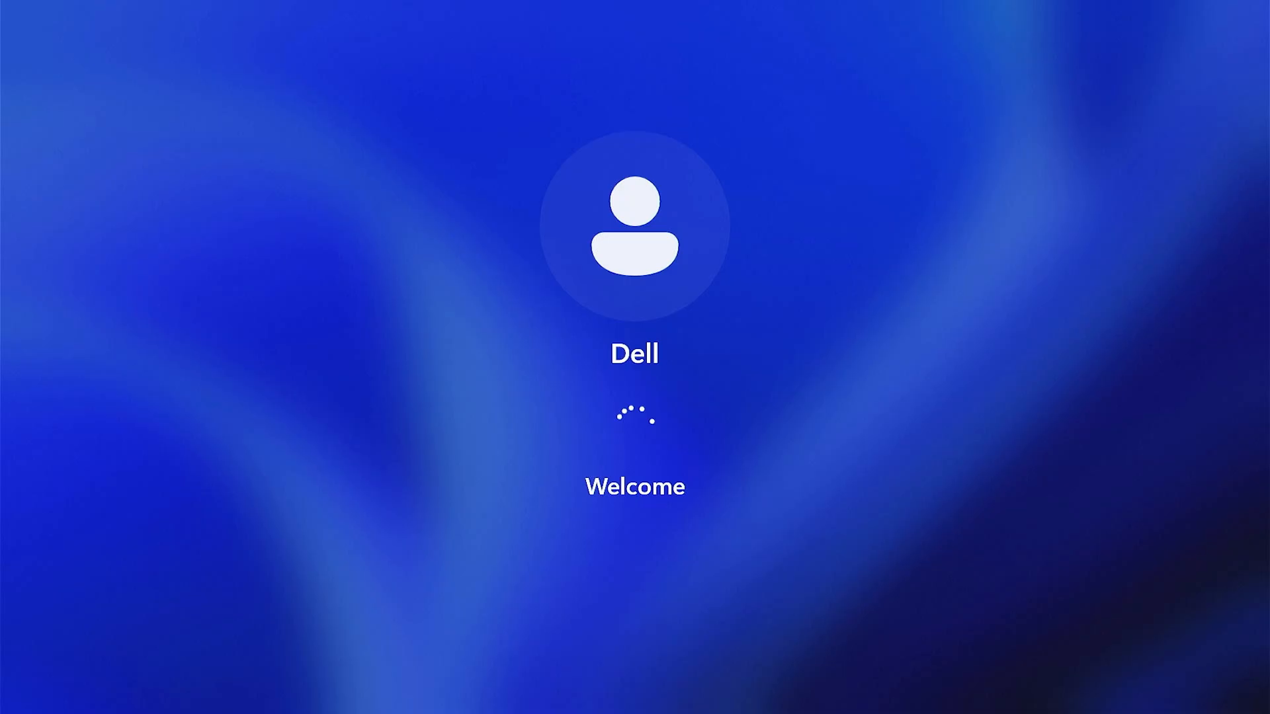